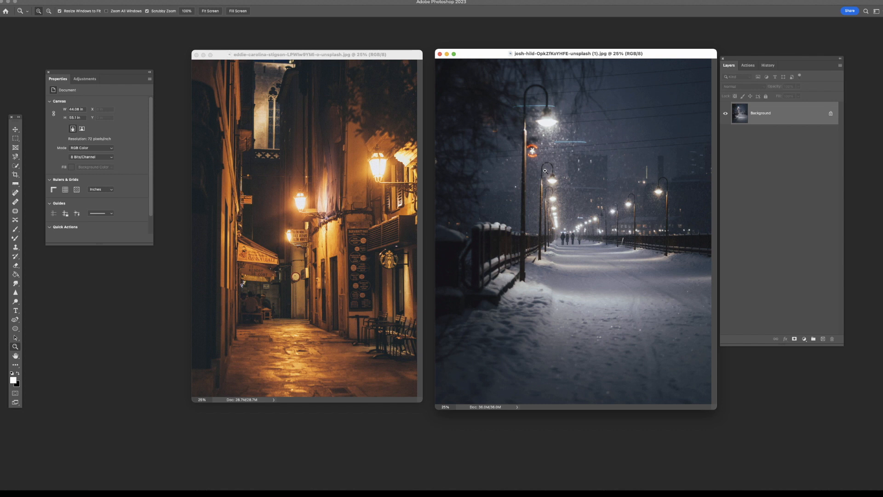
{"action": "mouse_move", "coordinate": [767, 64]}
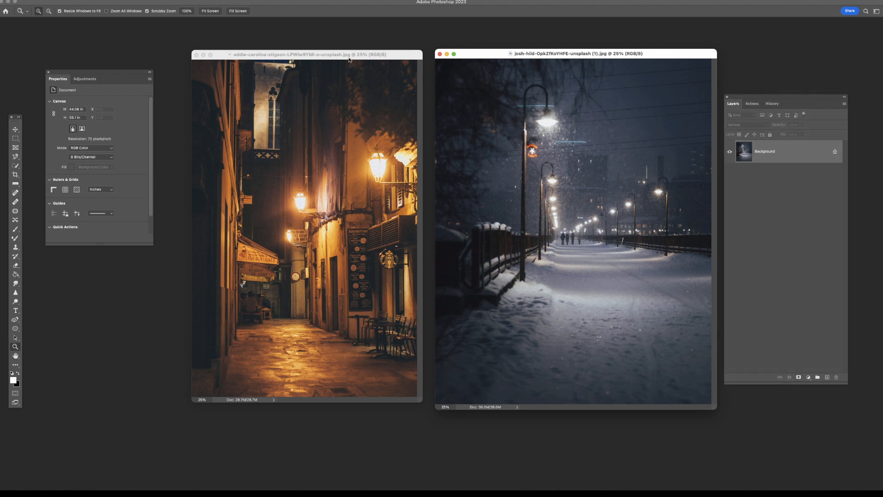
Bring the alley photo forward and rename its duplicated background layer to Neo
{"action": "left_click_drag", "start_coordinate": [306, 54], "coordinate": [384, 46]}
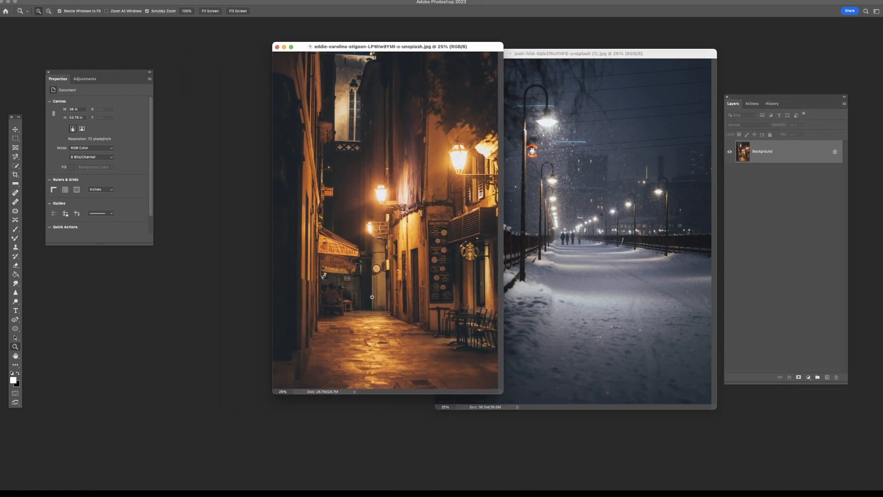
{"action": "mouse_move", "coordinate": [384, 302]}
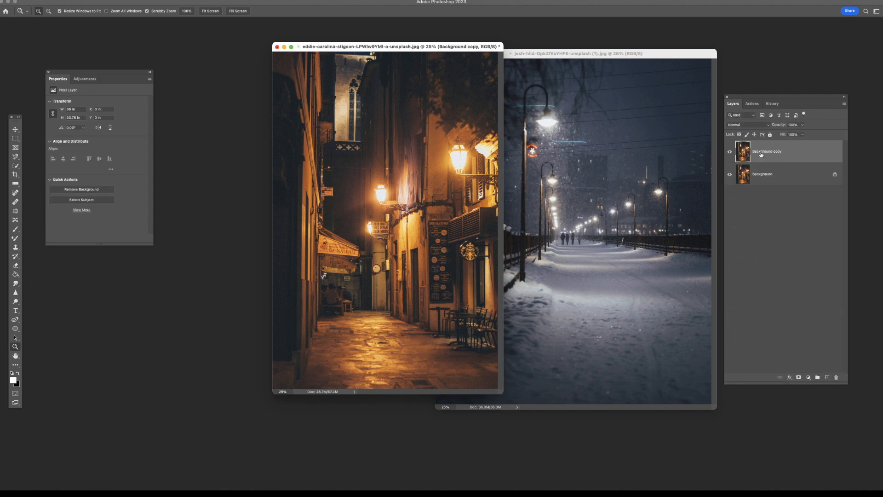
{"action": "double_click", "coordinate": [765, 151]}
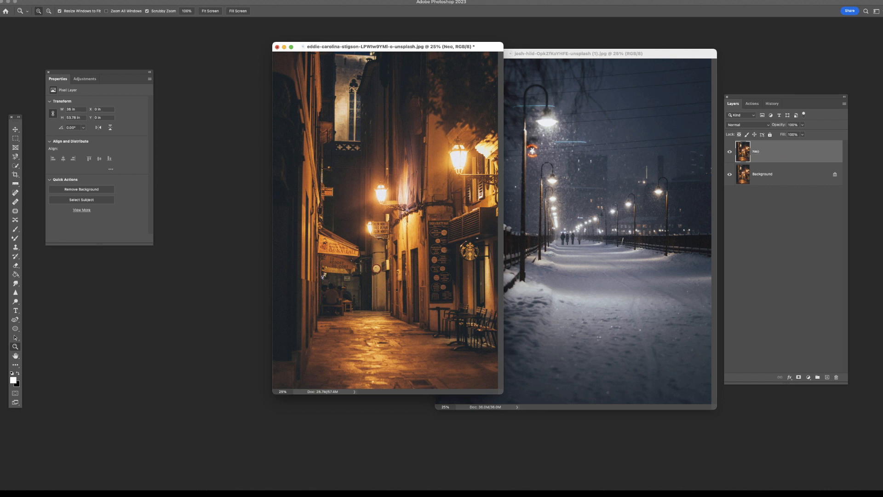
{"action": "left_click", "coordinate": [164, 2]}
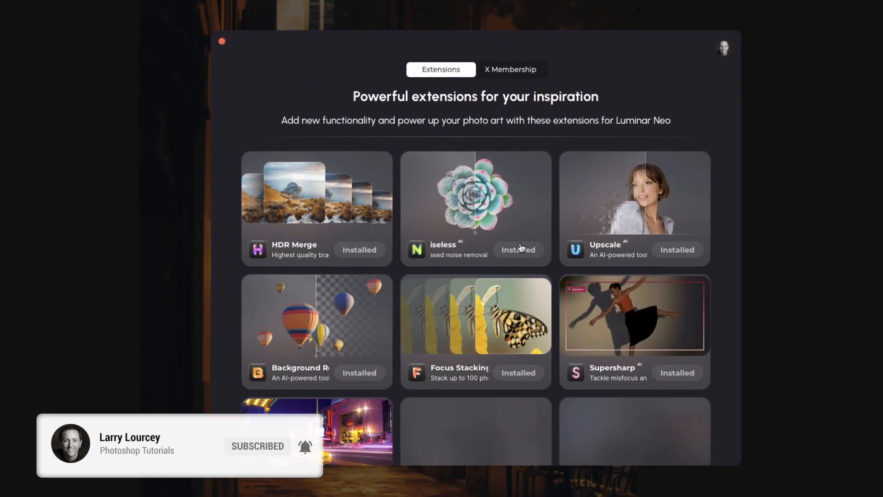
Scroll through Luminar Neo's preset suggestions for the alley photo
{"action": "scroll", "scroll_direction": "down", "scroll_amount": 3}
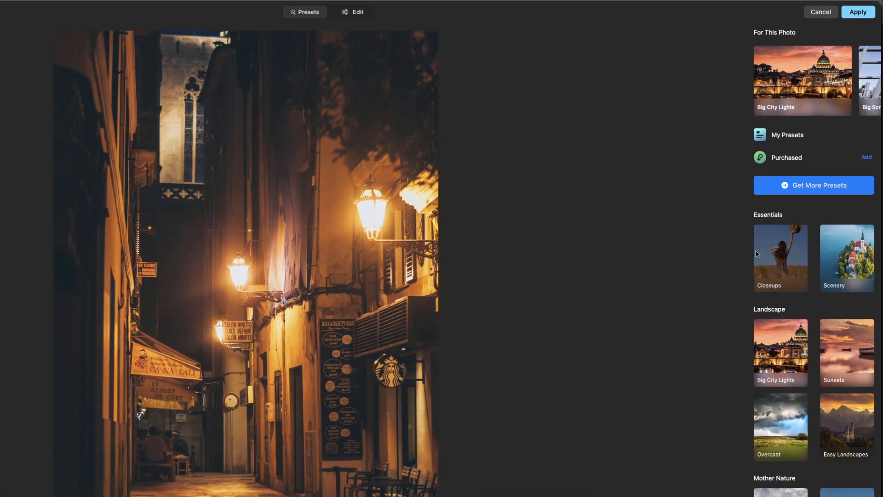
{"action": "mouse_move", "coordinate": [722, 151]}
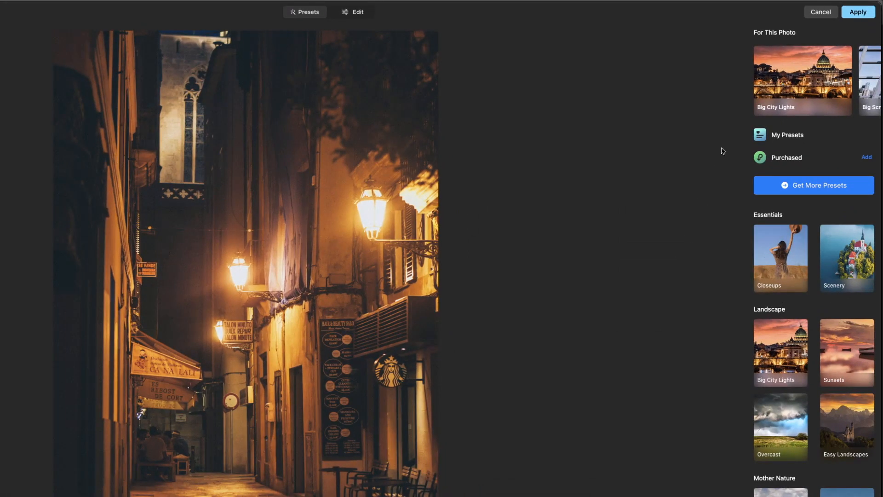
Switch to Edit and expand Magic Light, glancing at Masking before returning to Adjustments
{"action": "left_click", "coordinate": [357, 12]}
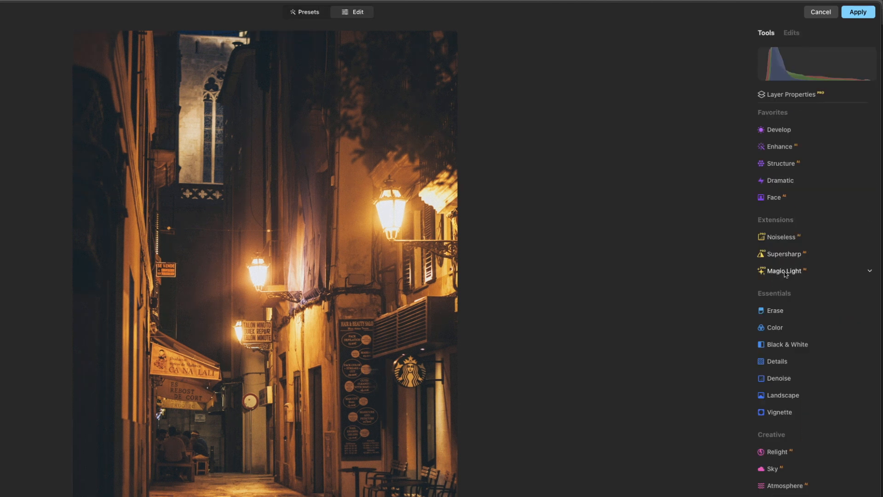
{"action": "left_click", "coordinate": [783, 271]}
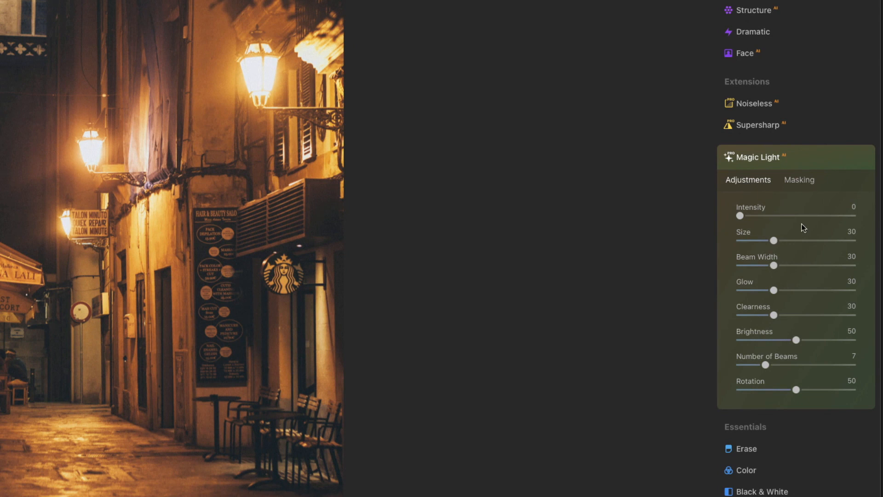
{"action": "mouse_move", "coordinate": [790, 226]}
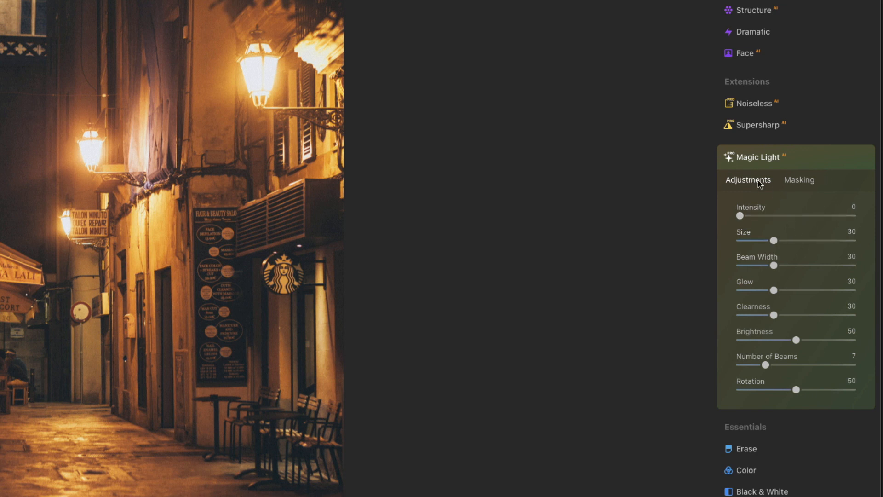
{"action": "mouse_move", "coordinate": [801, 185]}
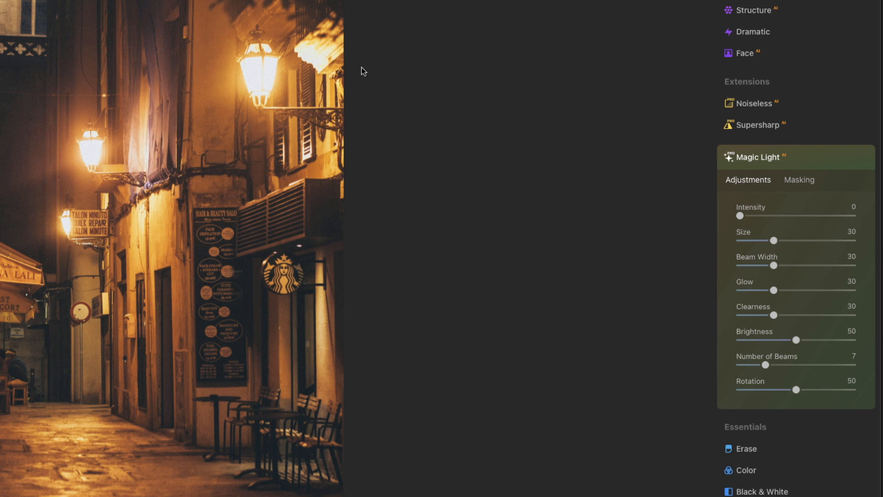
{"action": "mouse_move", "coordinate": [299, 249]}
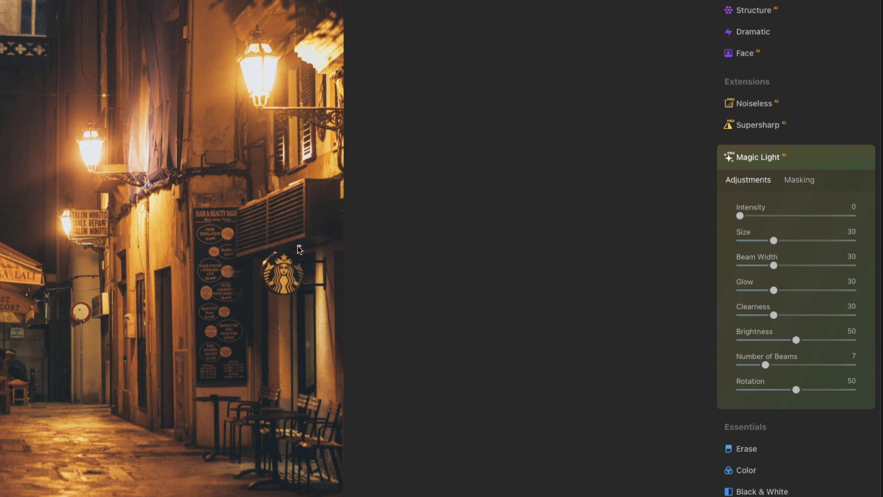
{"action": "mouse_move", "coordinate": [266, 259]}
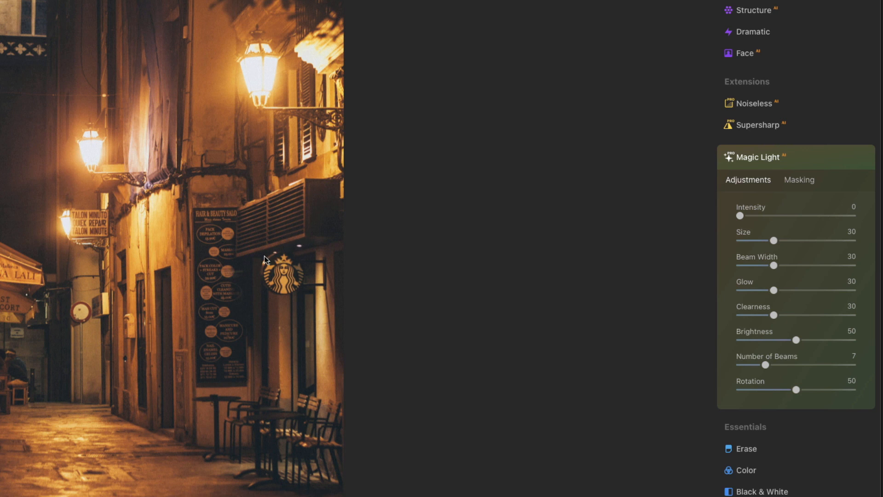
{"action": "mouse_move", "coordinate": [106, 175]}
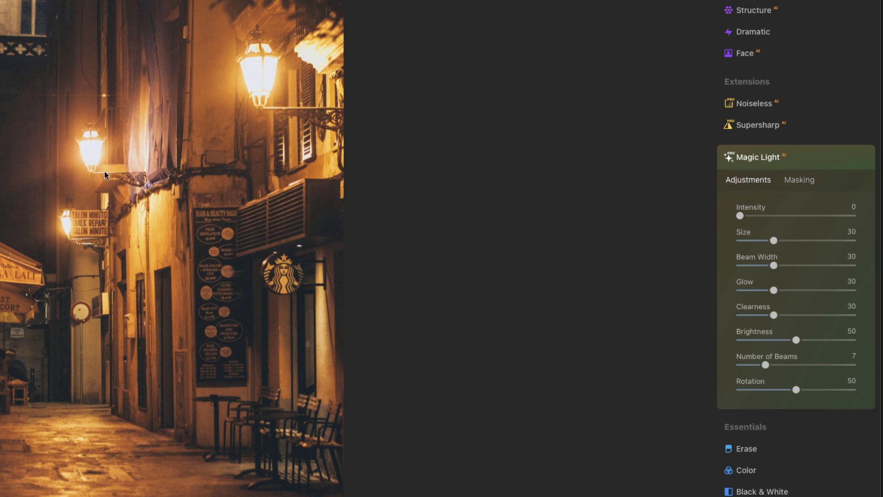
{"action": "mouse_move", "coordinate": [629, 154]}
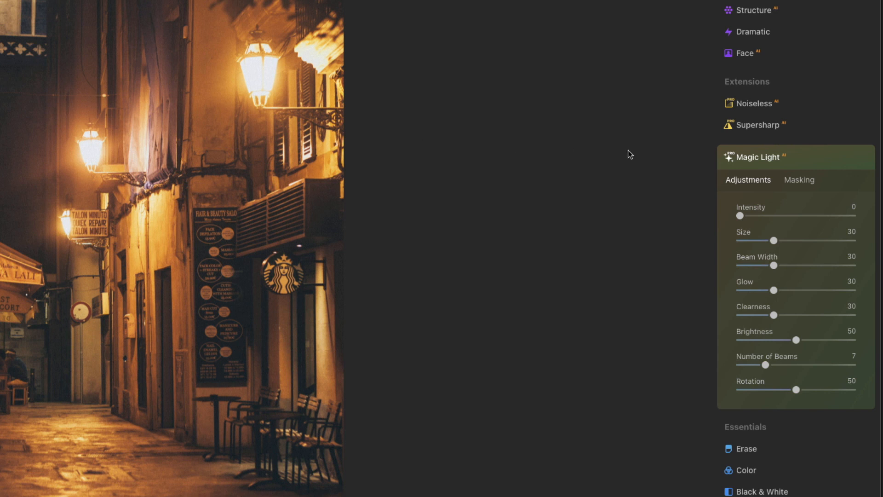
{"action": "mouse_move", "coordinate": [356, 241]}
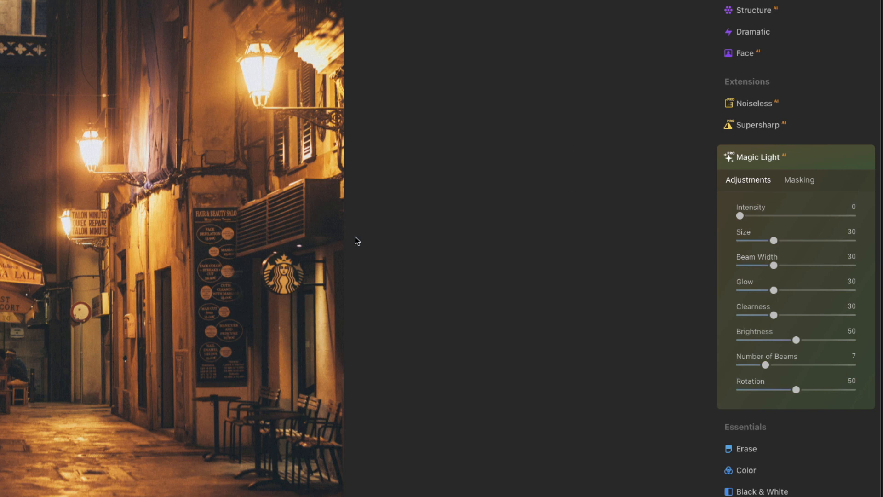
{"action": "left_click", "coordinate": [798, 179]}
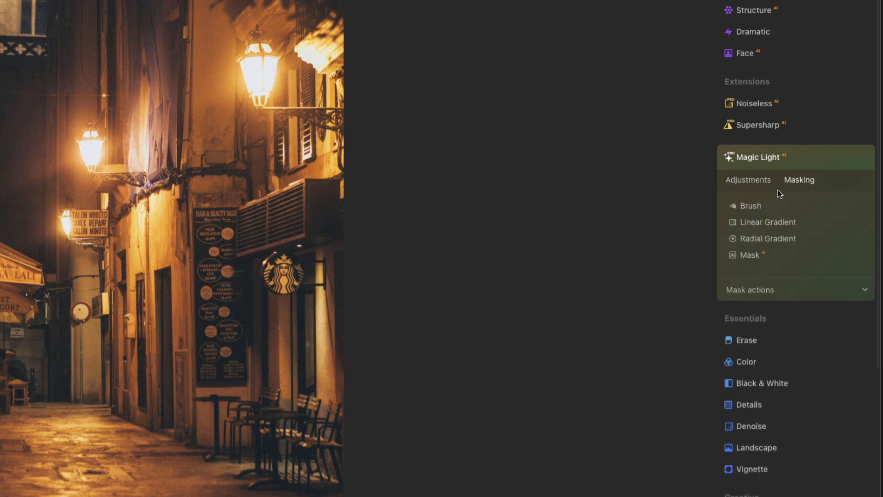
{"action": "mouse_move", "coordinate": [770, 191]}
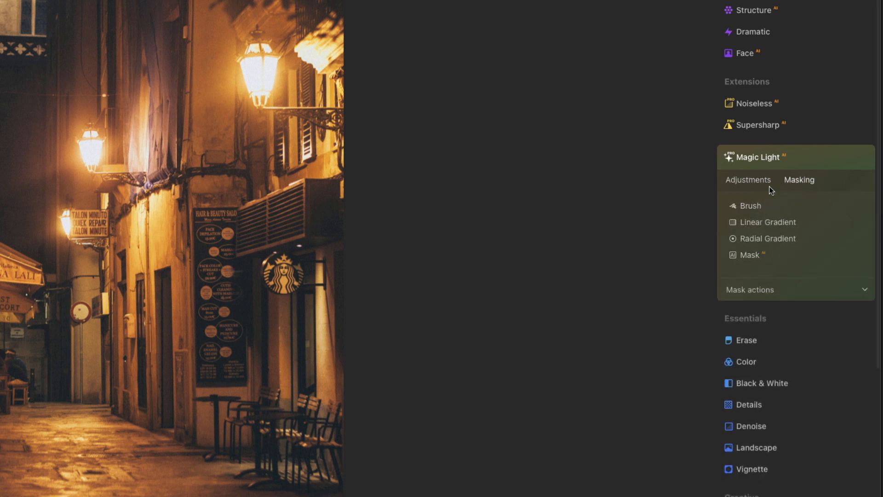
{"action": "left_click", "coordinate": [748, 179]}
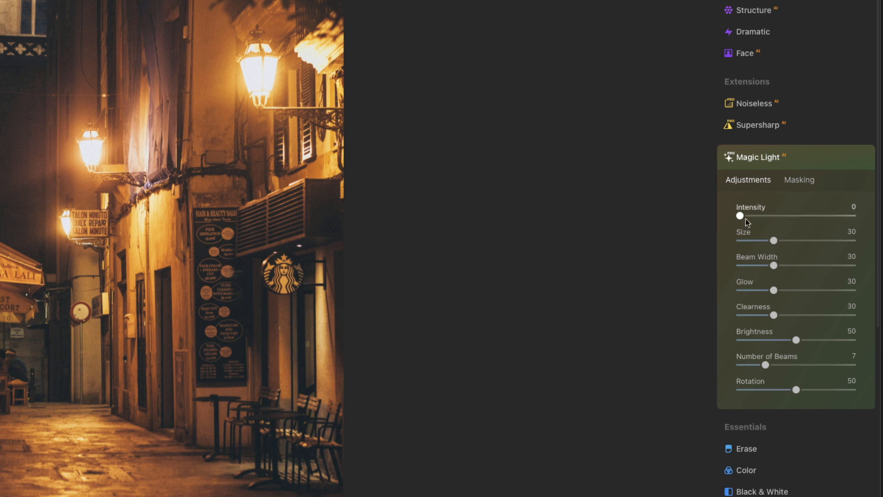
Push Magic Light Intensity up to 100, then settle it at 90
{"action": "left_click_drag", "start_coordinate": [739, 216], "coordinate": [750, 215]}
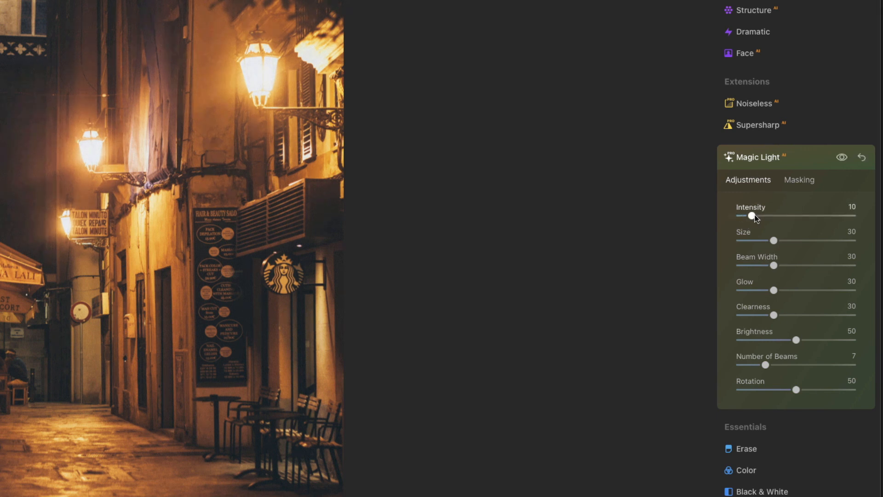
{"action": "left_click_drag", "start_coordinate": [752, 216], "coordinate": [833, 216]}
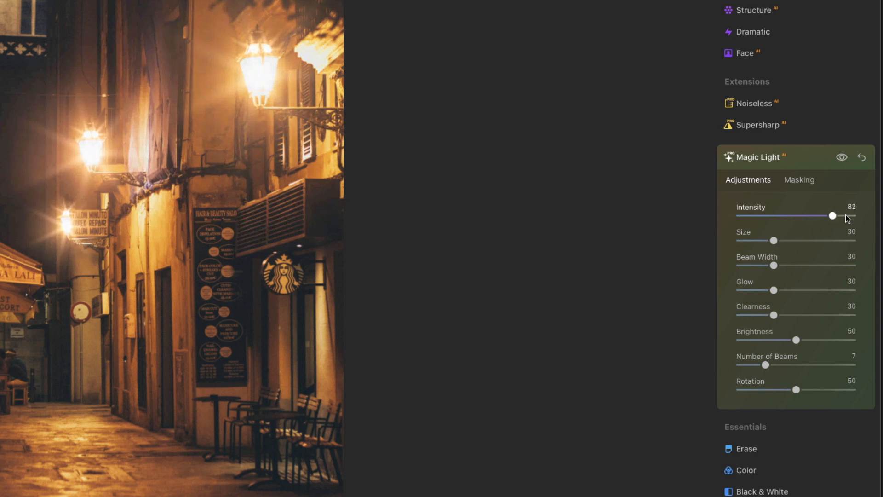
{"action": "left_click_drag", "start_coordinate": [833, 216], "coordinate": [851, 215]}
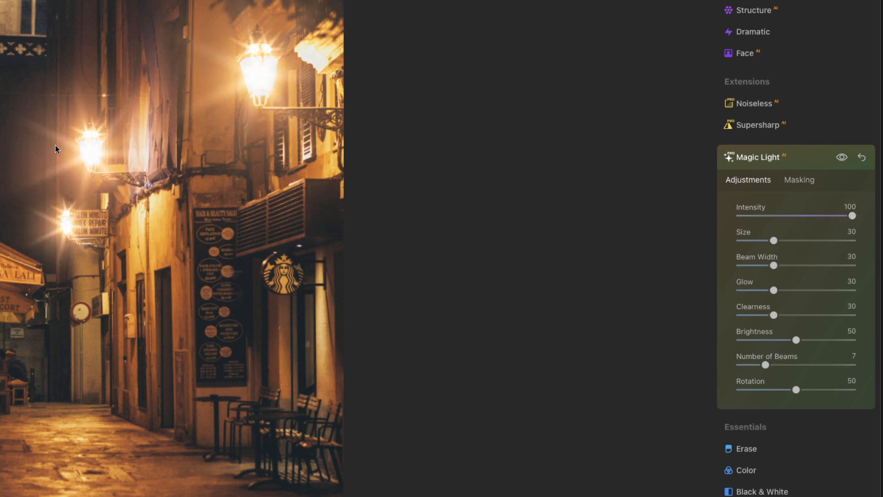
{"action": "mouse_move", "coordinate": [76, 137]}
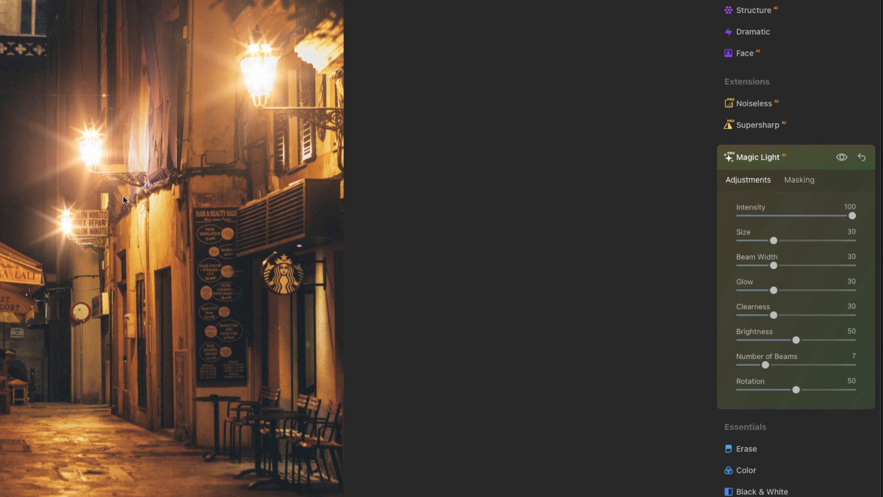
{"action": "mouse_move", "coordinate": [203, 165]}
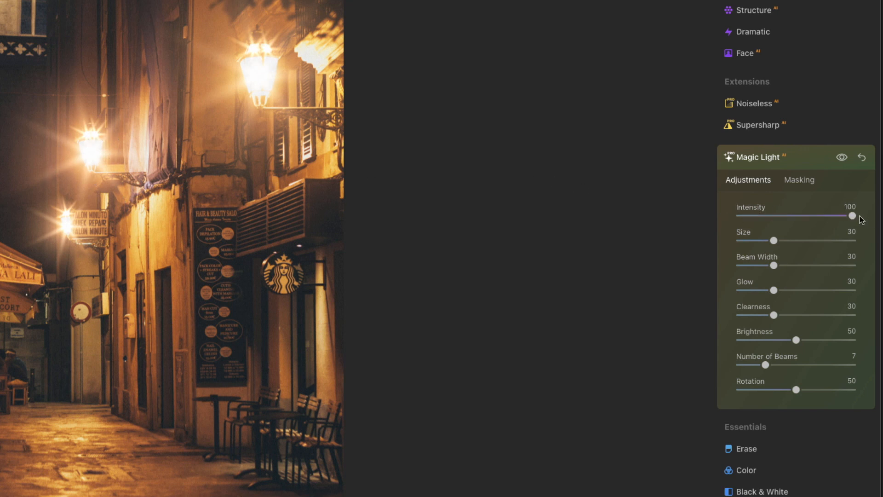
{"action": "left_click_drag", "start_coordinate": [852, 215], "coordinate": [843, 216]}
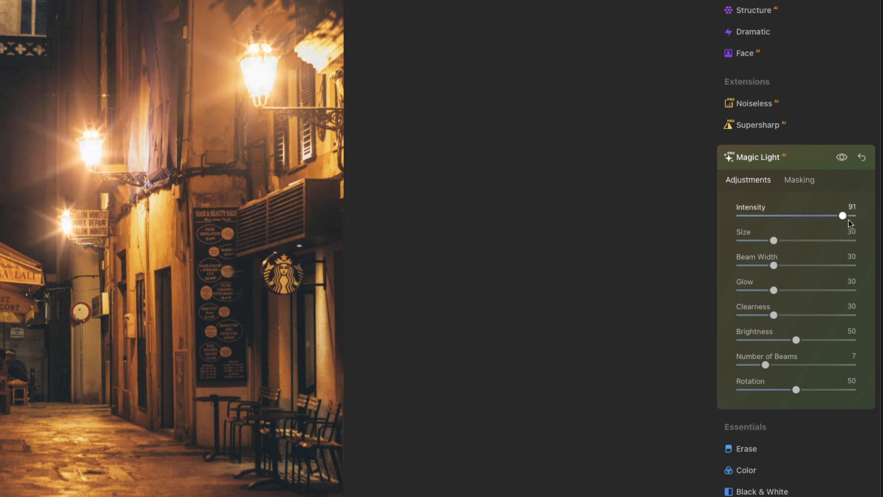
{"action": "left_click_drag", "start_coordinate": [843, 215], "coordinate": [823, 216]}
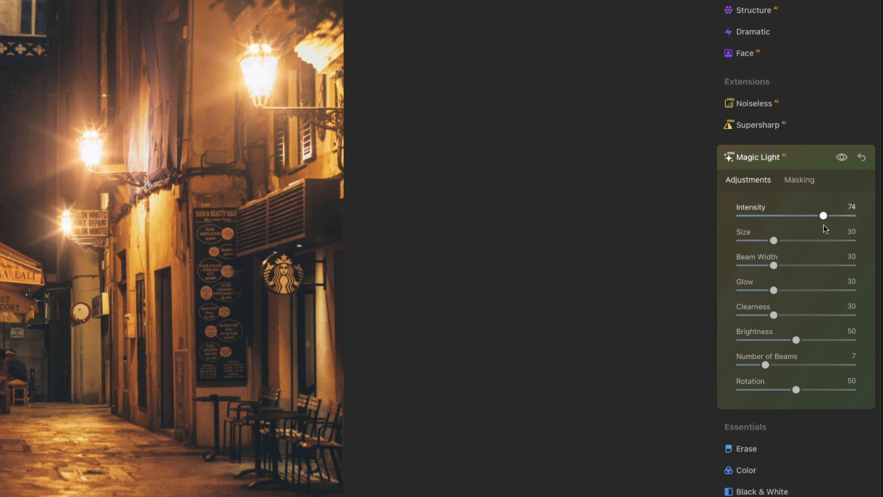
{"action": "left_click_drag", "start_coordinate": [823, 215], "coordinate": [835, 215]}
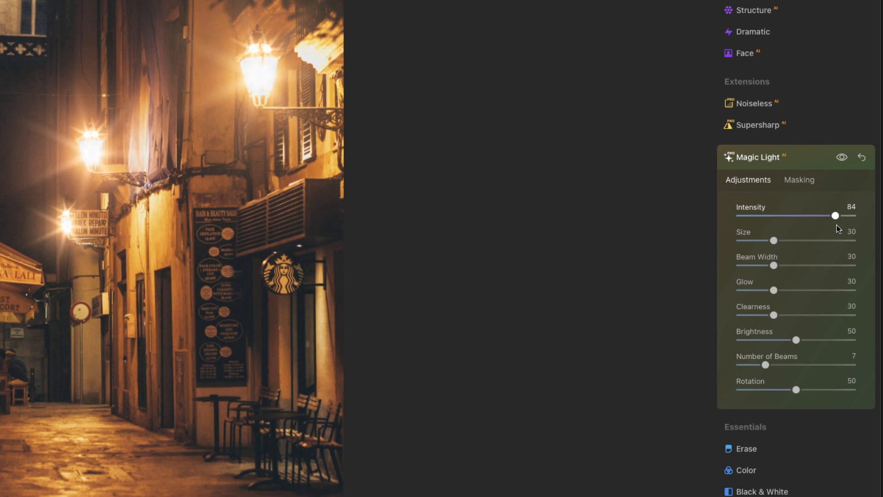
{"action": "left_click_drag", "start_coordinate": [834, 216], "coordinate": [841, 215]}
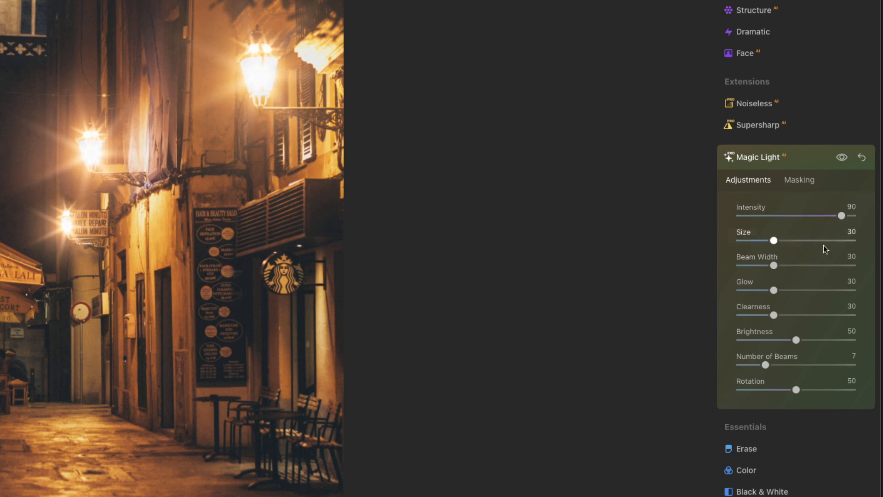
Try starburst sizes between 9 and 45, leaving Size at 32
{"action": "left_click_drag", "start_coordinate": [773, 240], "coordinate": [763, 240]}
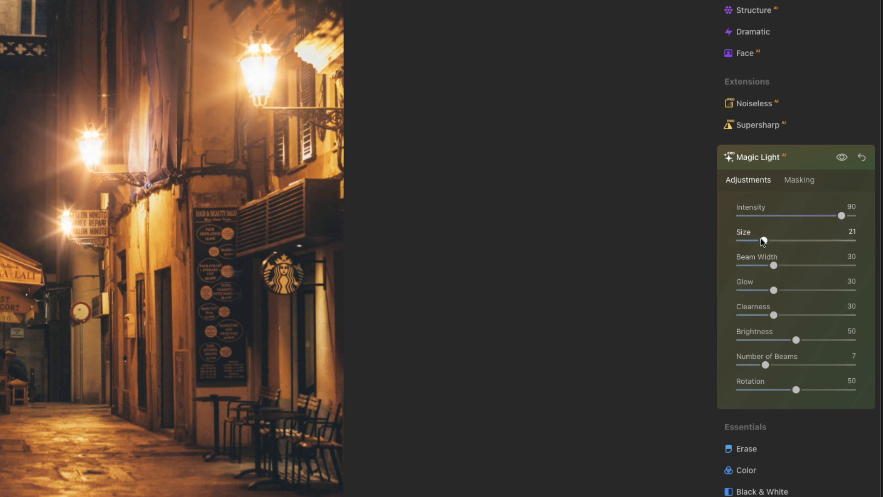
{"action": "left_click_drag", "start_coordinate": [761, 241], "coordinate": [765, 240]}
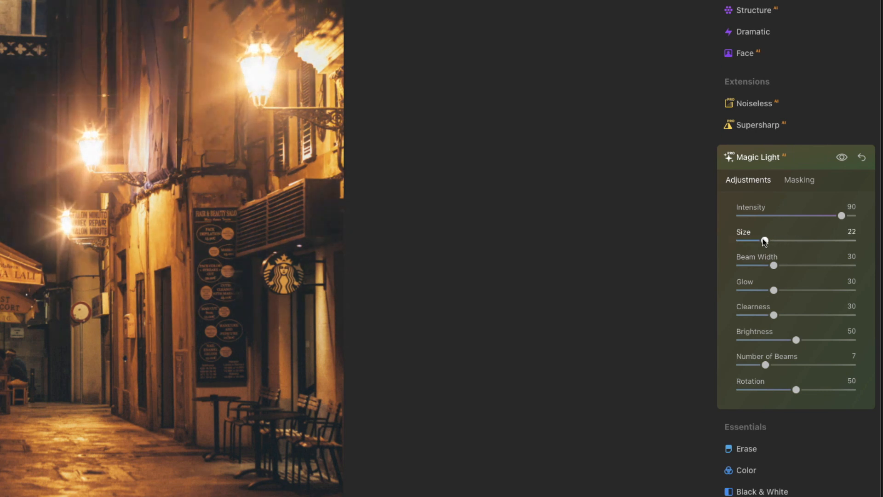
{"action": "left_click_drag", "start_coordinate": [765, 241], "coordinate": [762, 241]}
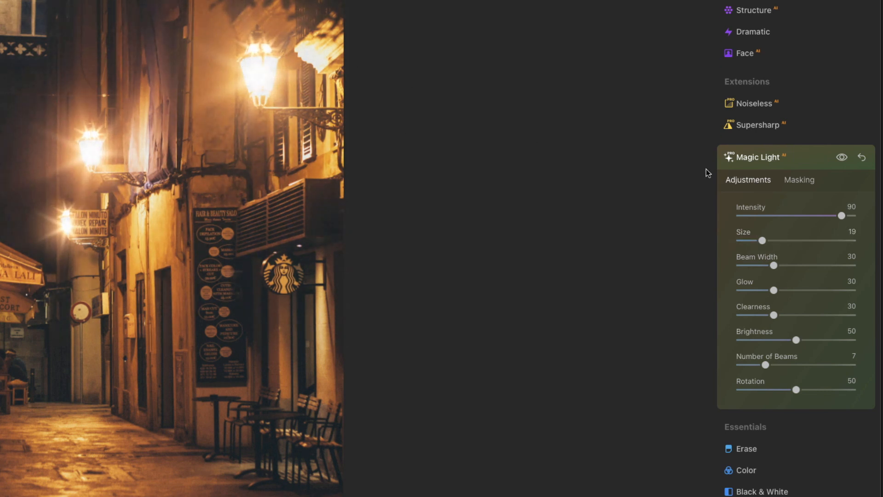
{"action": "left_click_drag", "start_coordinate": [763, 241], "coordinate": [766, 241]}
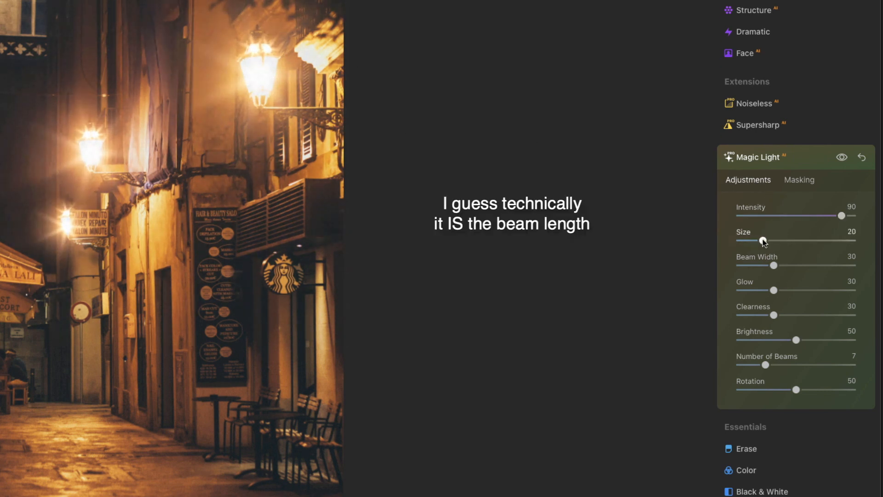
{"action": "left_click_drag", "start_coordinate": [760, 241], "coordinate": [748, 241]}
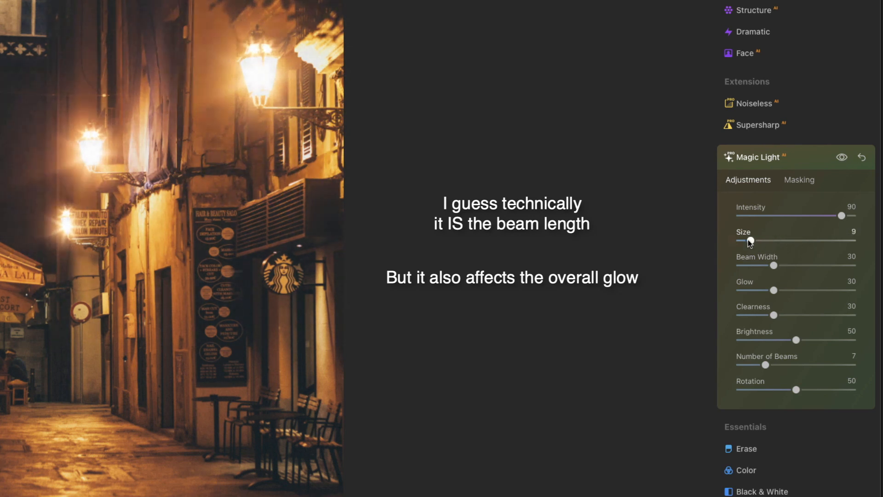
{"action": "left_click_drag", "start_coordinate": [748, 241], "coordinate": [790, 240]}
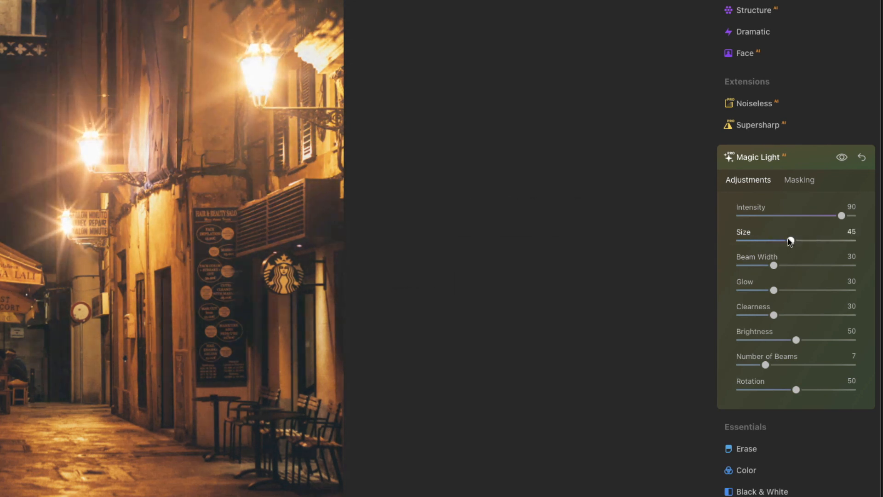
{"action": "left_click_drag", "start_coordinate": [790, 241], "coordinate": [775, 241]}
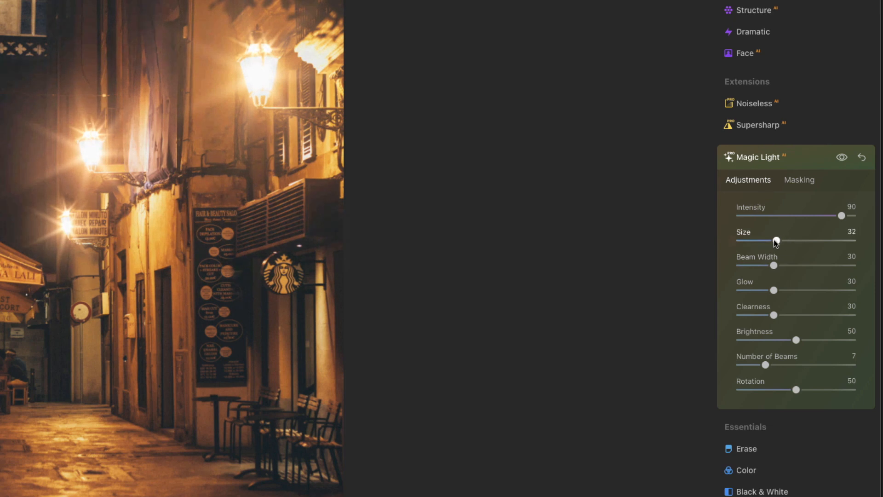
Set starburst Beam Width to 34 after testing thin and wide extremes
{"action": "left_click_drag", "start_coordinate": [773, 265], "coordinate": [754, 265]}
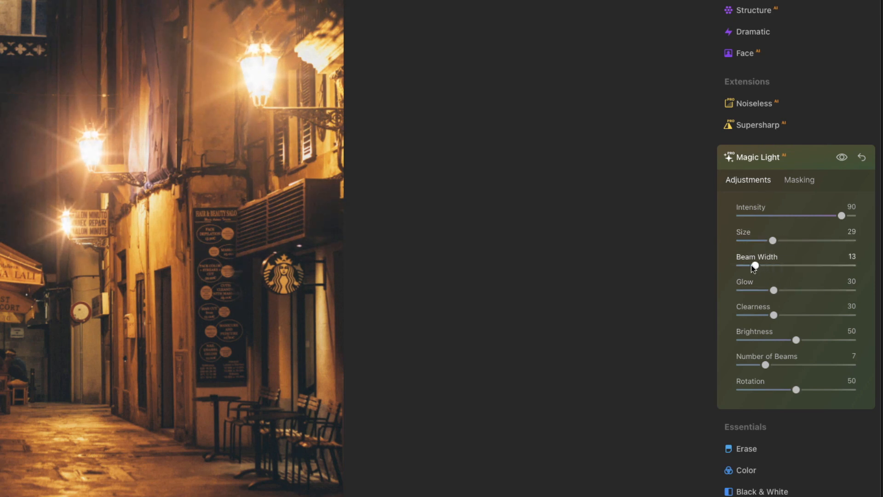
{"action": "left_click_drag", "start_coordinate": [755, 265], "coordinate": [833, 266]}
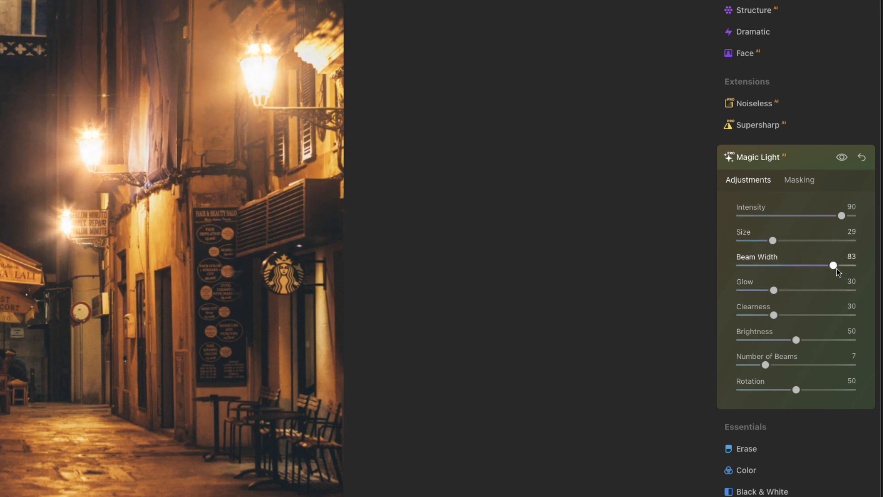
{"action": "left_click_drag", "start_coordinate": [833, 264], "coordinate": [749, 265]}
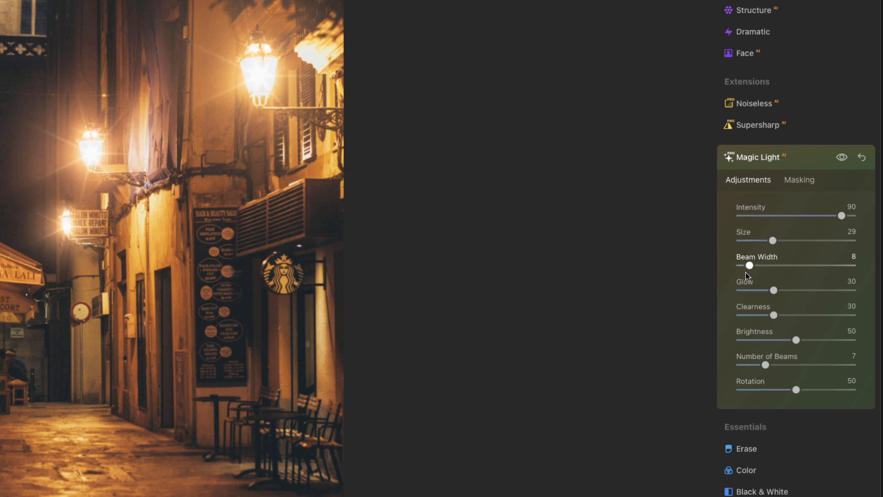
{"action": "left_click_drag", "start_coordinate": [749, 266], "coordinate": [775, 266]}
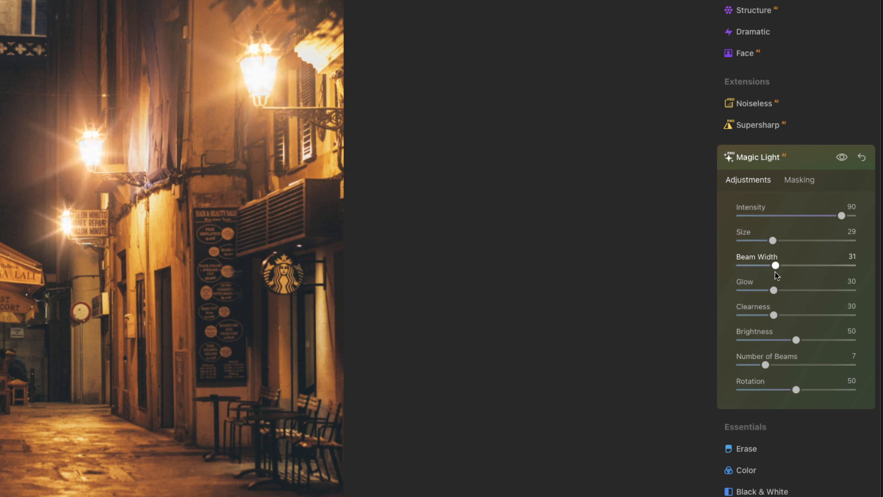
{"action": "left_click_drag", "start_coordinate": [777, 264], "coordinate": [773, 265]}
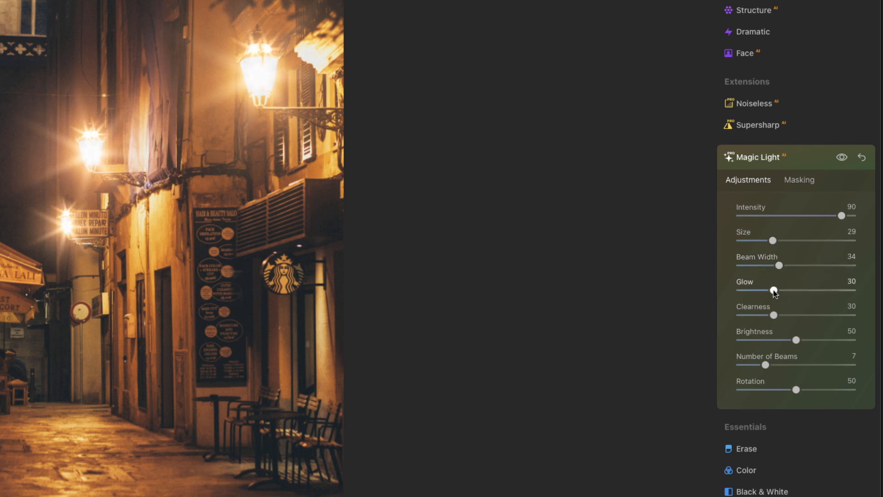
Reduce Glow to 10 and settle starburst Size at 26
{"action": "left_click_drag", "start_coordinate": [773, 290], "coordinate": [795, 290]}
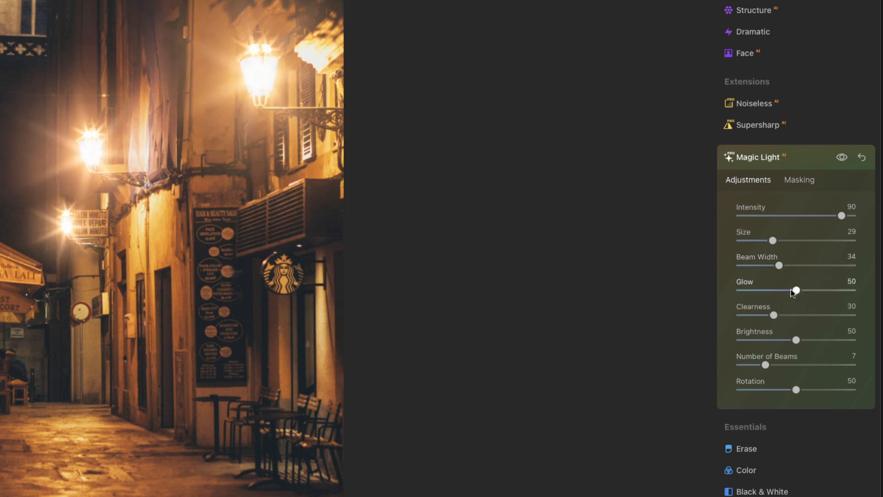
{"action": "left_click_drag", "start_coordinate": [795, 290], "coordinate": [783, 290]}
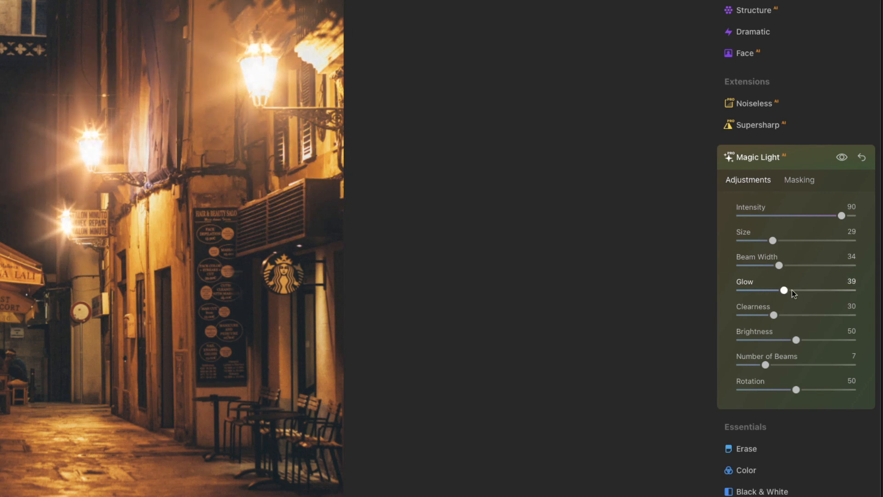
{"action": "left_click_drag", "start_coordinate": [783, 290], "coordinate": [757, 290]}
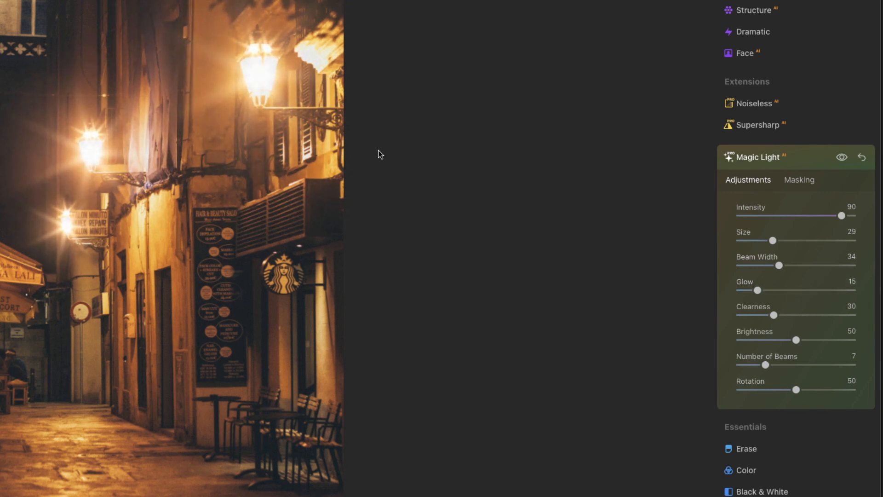
{"action": "left_click_drag", "start_coordinate": [773, 240], "coordinate": [754, 240]}
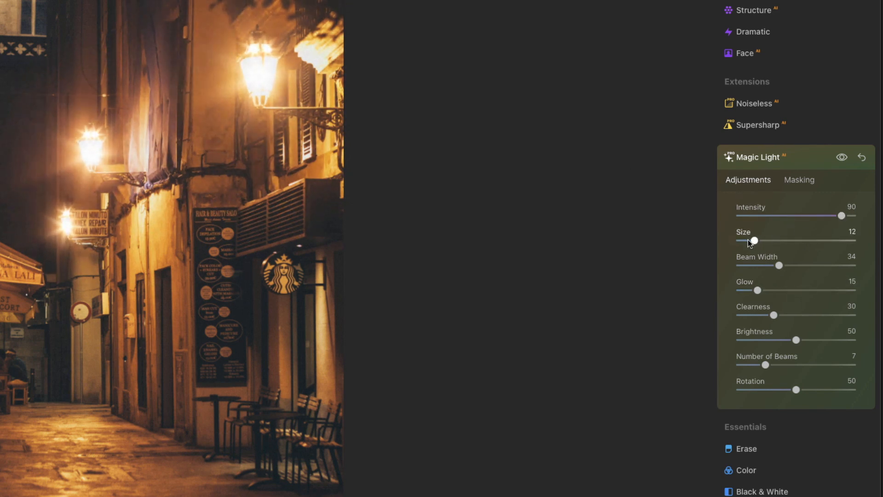
{"action": "left_click_drag", "start_coordinate": [753, 240], "coordinate": [777, 240]}
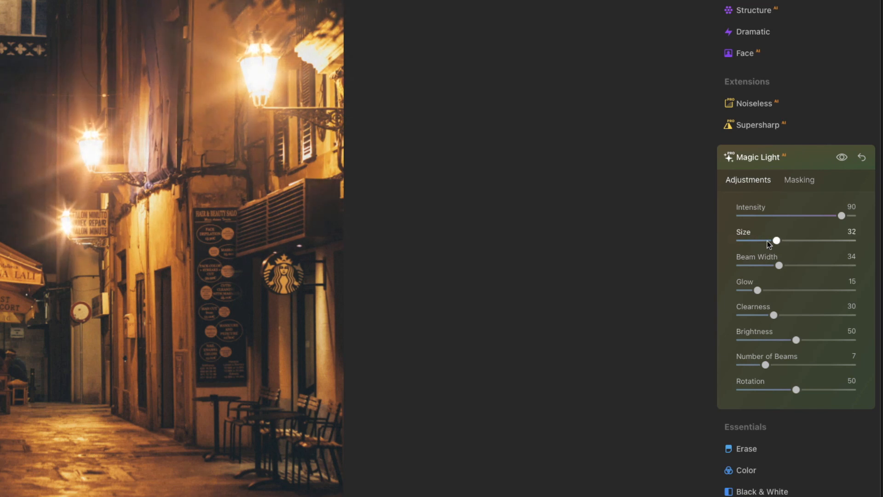
{"action": "left_click_drag", "start_coordinate": [777, 240], "coordinate": [769, 240]}
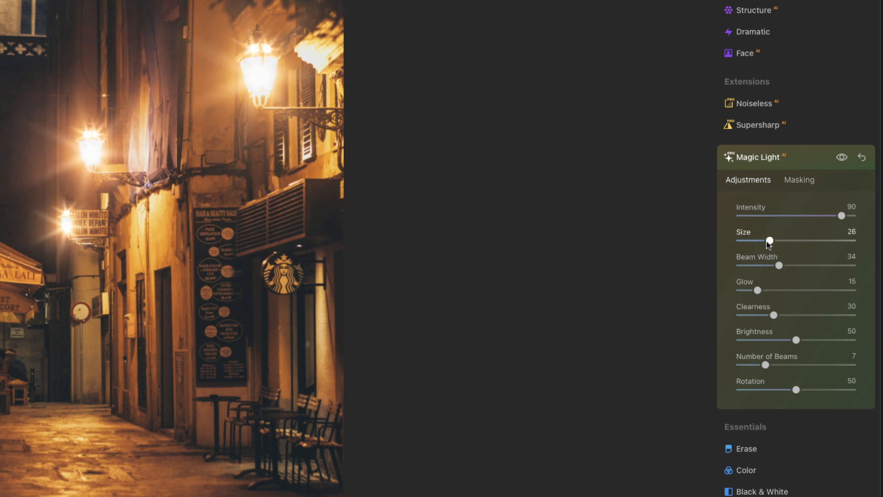
{"action": "left_click_drag", "start_coordinate": [758, 290], "coordinate": [755, 290]}
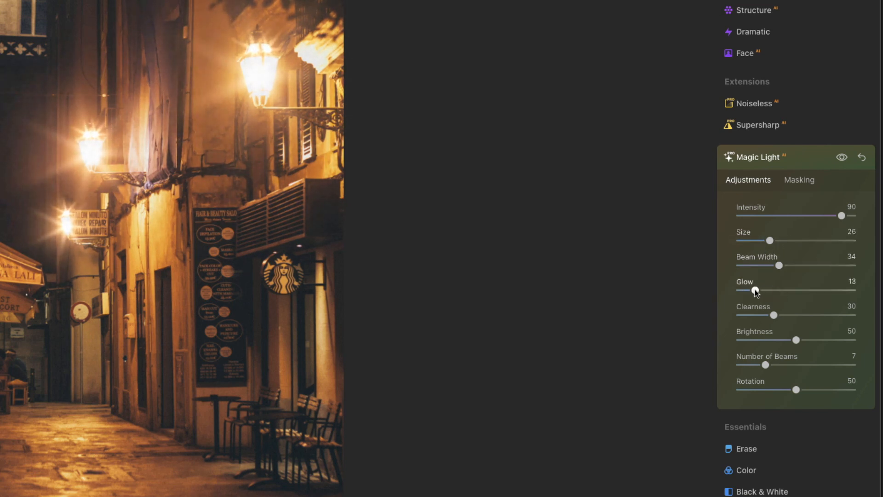
{"action": "left_click_drag", "start_coordinate": [754, 290], "coordinate": [750, 290]}
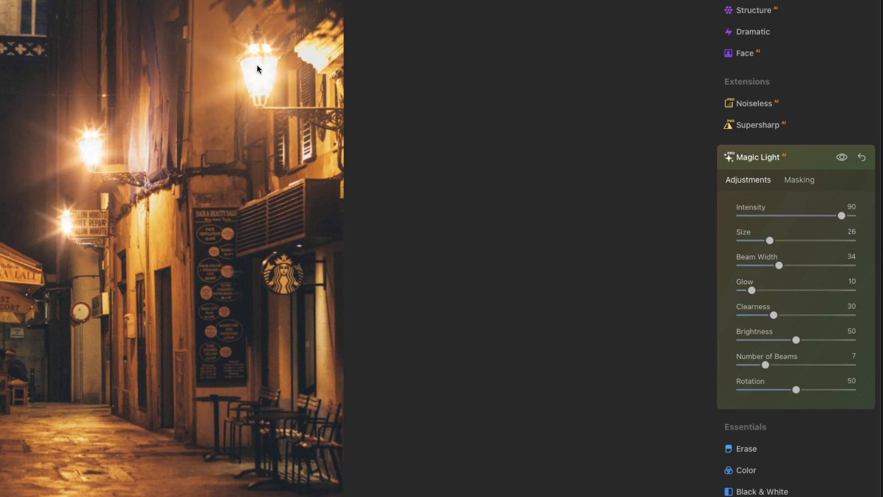
{"action": "mouse_move", "coordinate": [535, 229]}
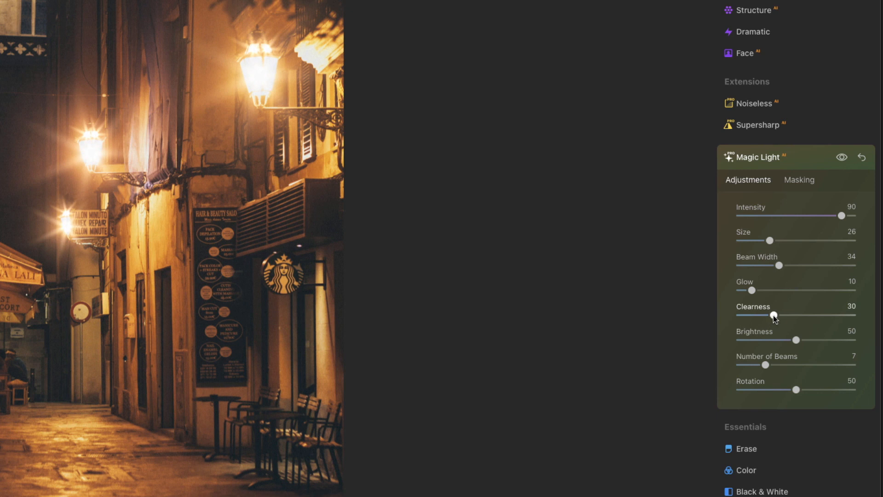
Set Magic Light Clearness to 36, Brightness to 48 and Number of Beams to 4
{"action": "left_click_drag", "start_coordinate": [773, 315], "coordinate": [852, 314]}
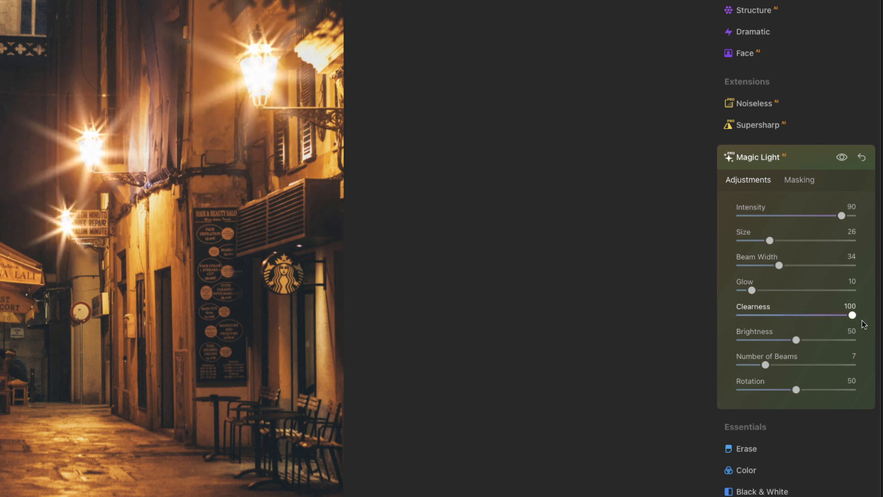
{"action": "mouse_move", "coordinate": [699, 263]}
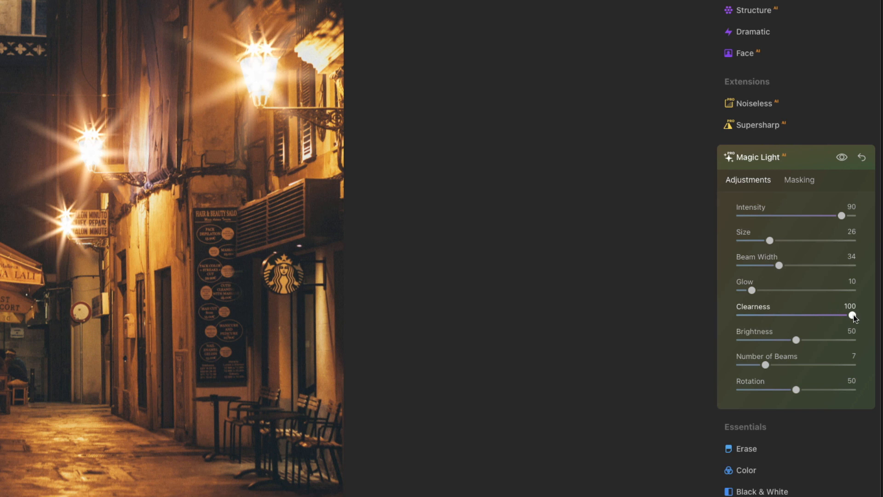
{"action": "left_click_drag", "start_coordinate": [853, 315], "coordinate": [756, 315]}
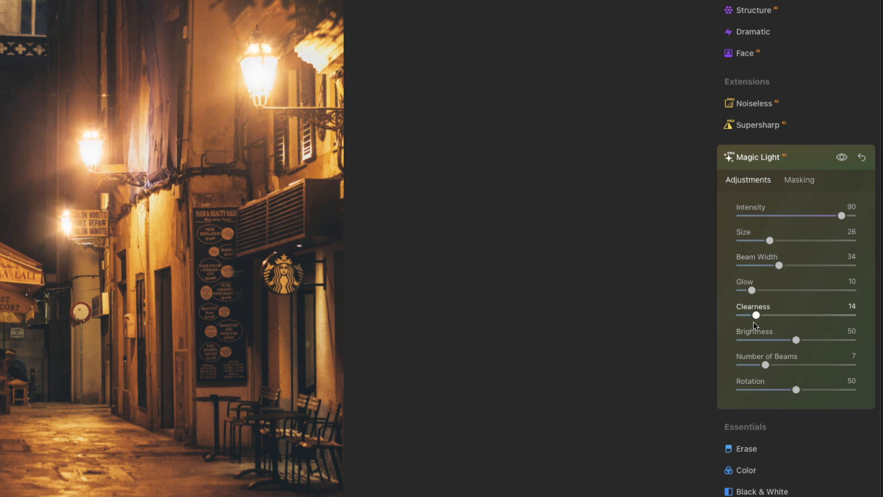
{"action": "left_click_drag", "start_coordinate": [756, 314], "coordinate": [781, 314]}
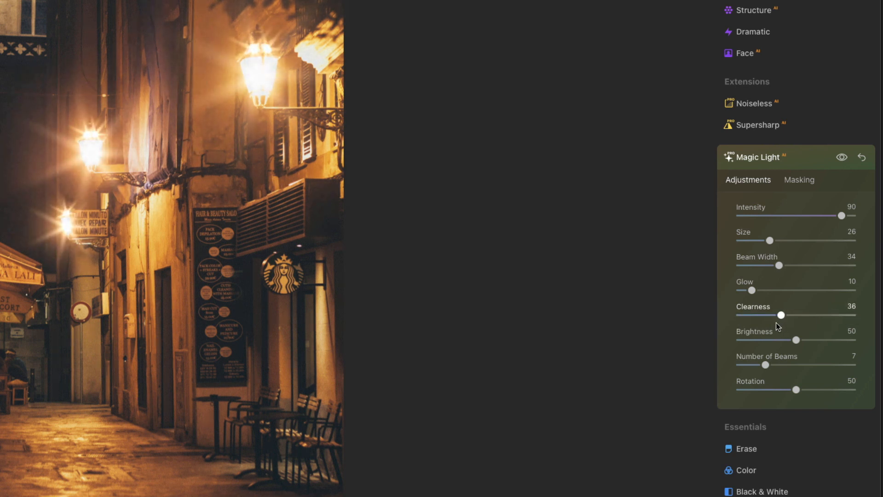
{"action": "left_click_drag", "start_coordinate": [796, 340], "coordinate": [745, 340]}
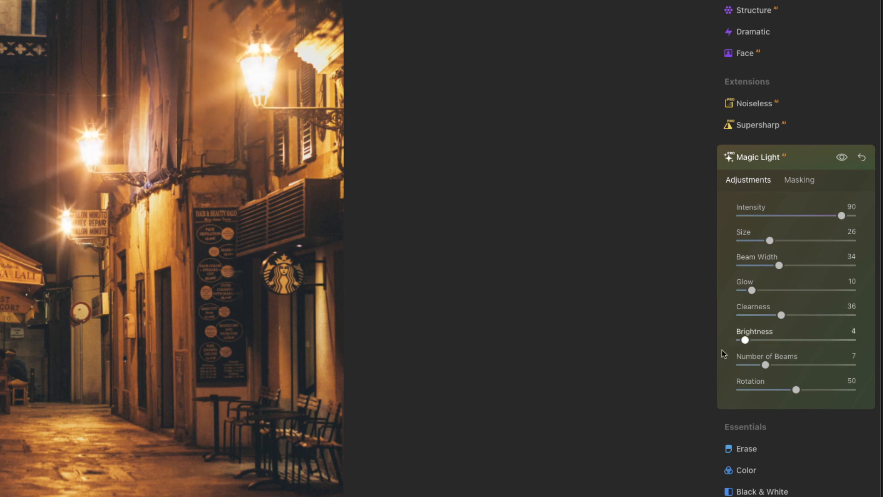
{"action": "left_click_drag", "start_coordinate": [744, 340], "coordinate": [795, 339]}
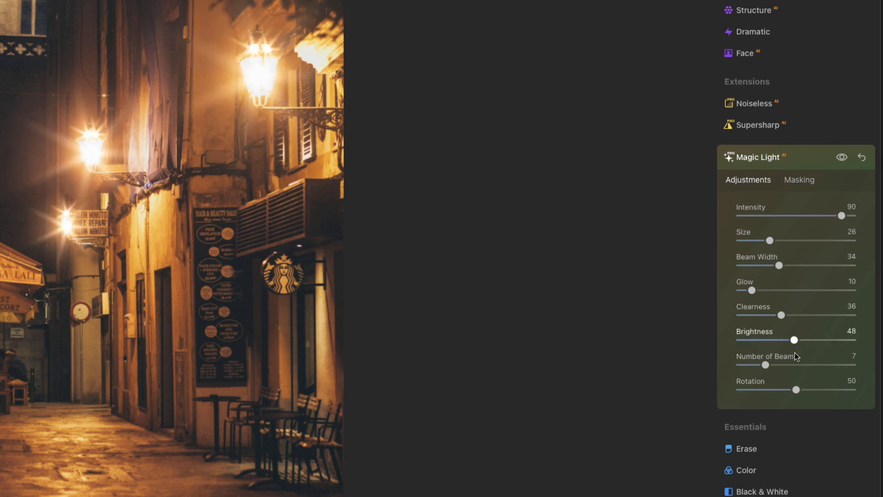
{"action": "left_click_drag", "start_coordinate": [764, 364], "coordinate": [774, 364]}
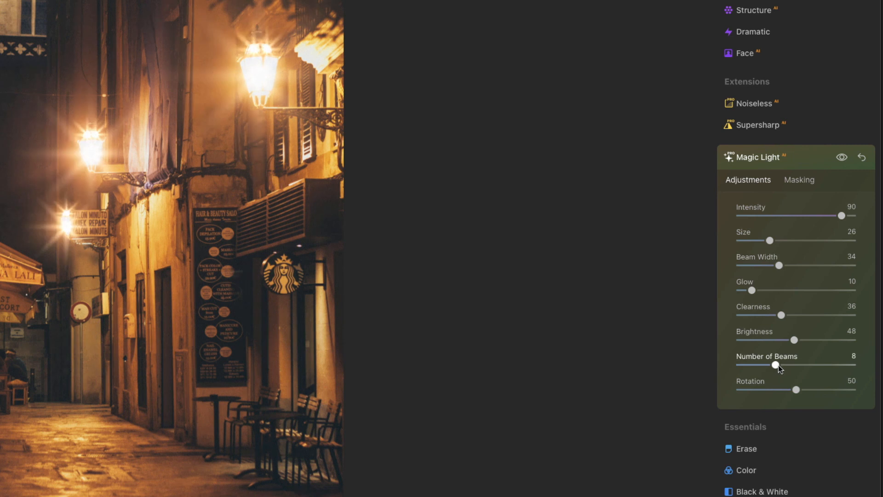
{"action": "left_click_drag", "start_coordinate": [774, 364], "coordinate": [850, 364]}
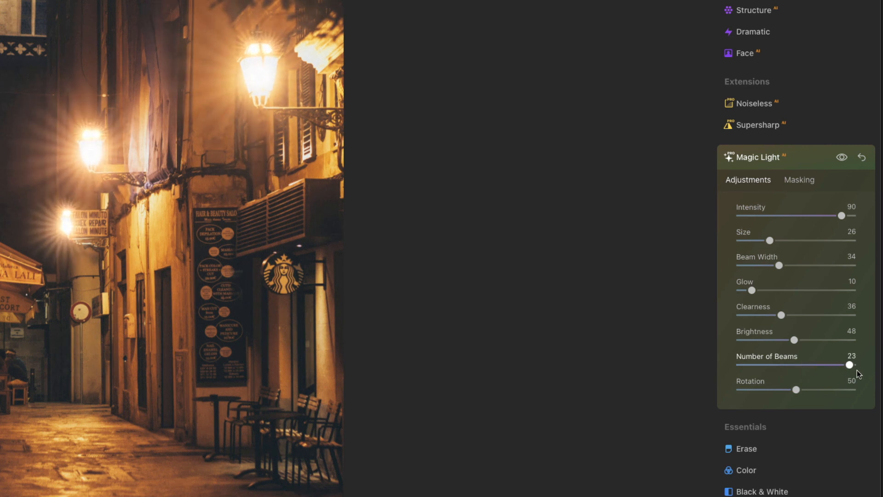
{"action": "left_click_drag", "start_coordinate": [850, 364], "coordinate": [752, 364]}
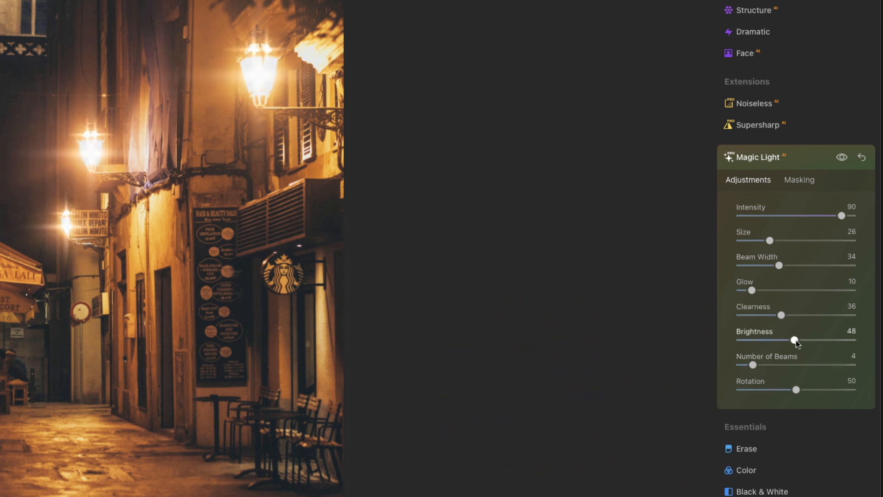
Raise clearness to 60, set rotation to 36, and ease intensity down to about 78
{"action": "left_click_drag", "start_coordinate": [782, 314], "coordinate": [805, 314]}
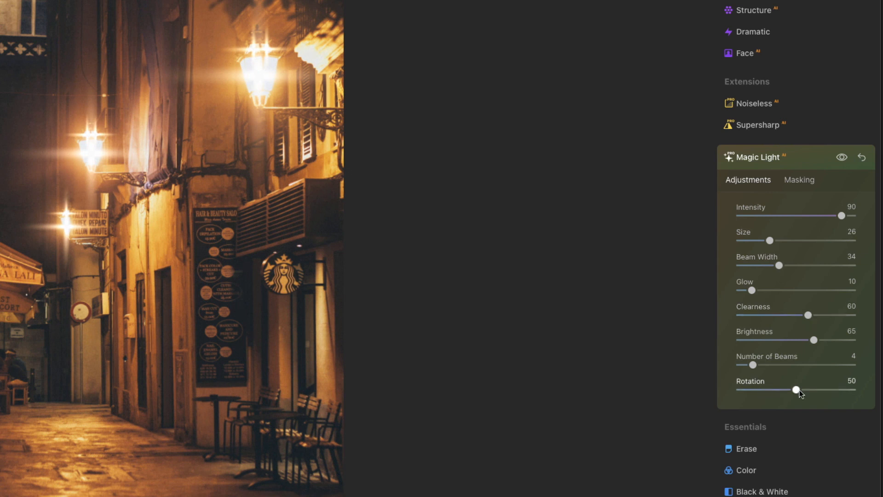
{"action": "left_click_drag", "start_coordinate": [795, 389], "coordinate": [782, 389]}
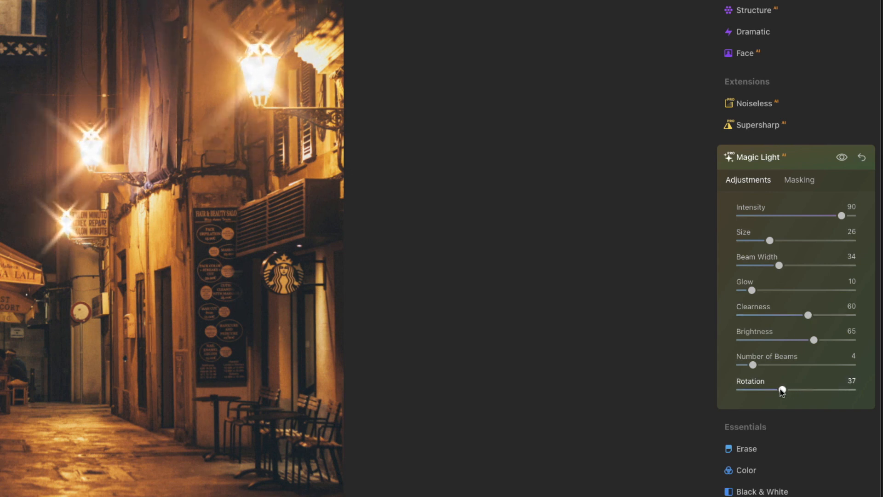
{"action": "left_click_drag", "start_coordinate": [782, 389], "coordinate": [747, 390]}
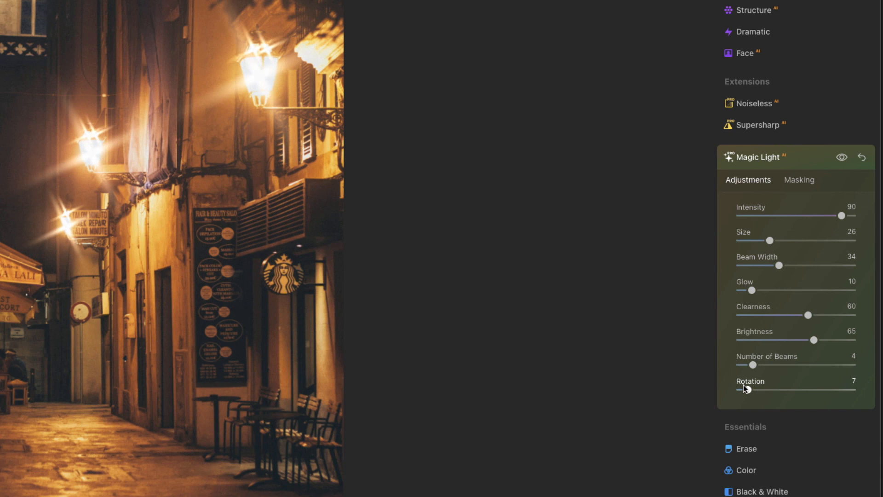
{"action": "left_click_drag", "start_coordinate": [743, 389], "coordinate": [781, 388]}
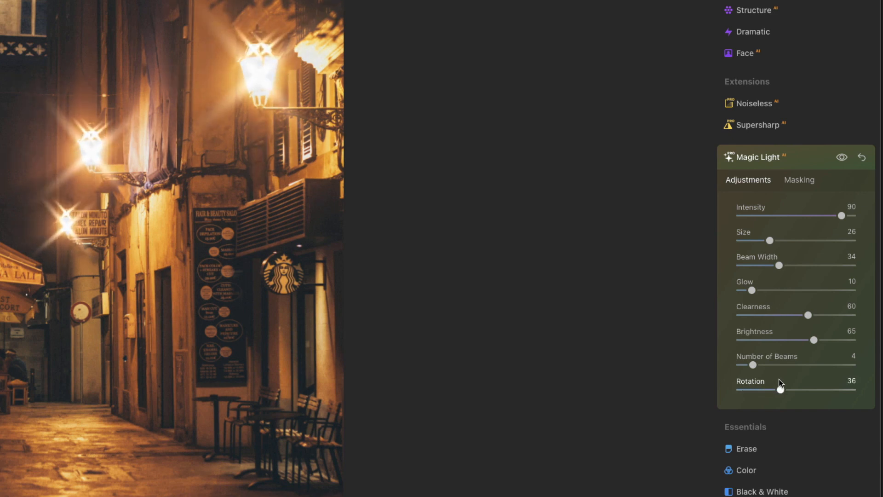
{"action": "mouse_move", "coordinate": [861, 300]}
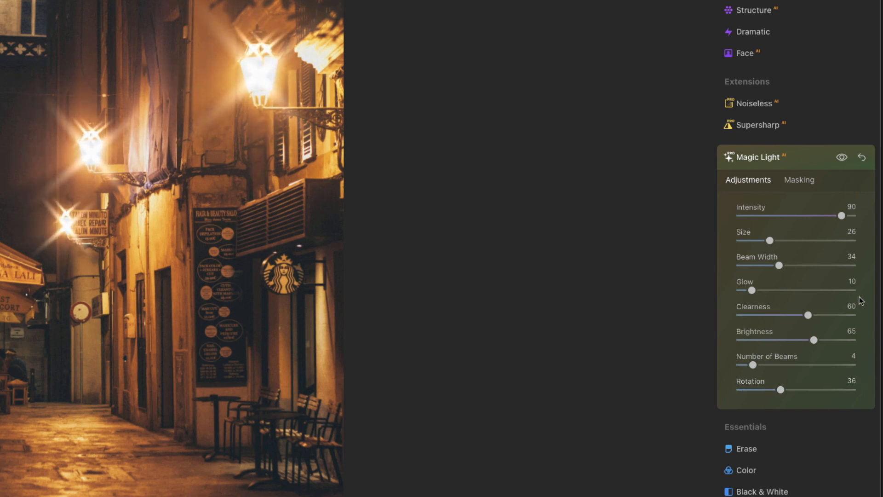
{"action": "left_click", "coordinate": [842, 157]}
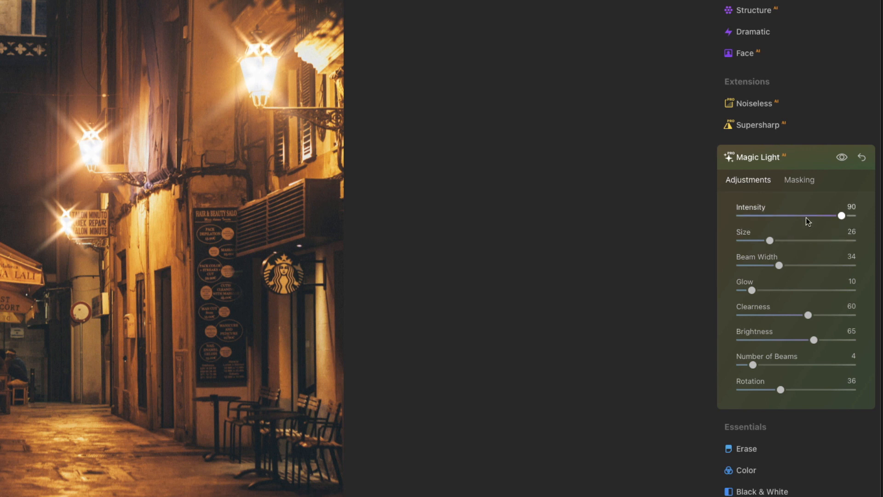
{"action": "left_click_drag", "start_coordinate": [841, 215], "coordinate": [842, 245]}
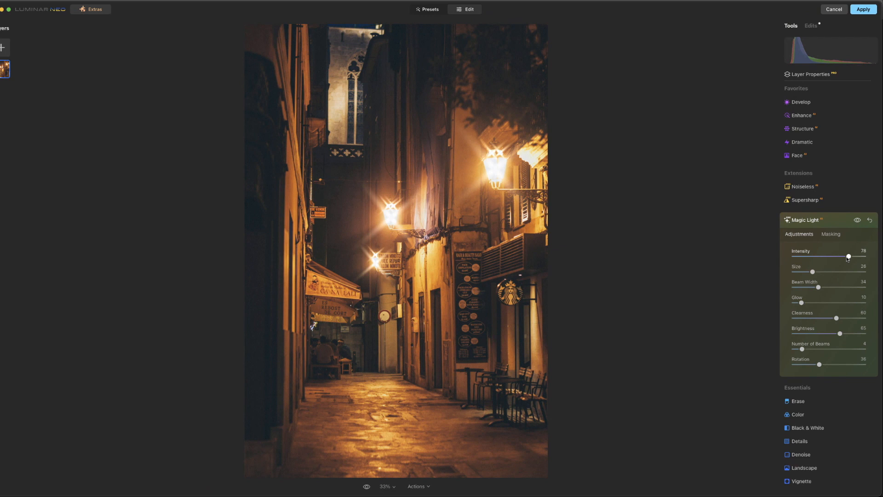
{"action": "mouse_move", "coordinate": [821, 299]}
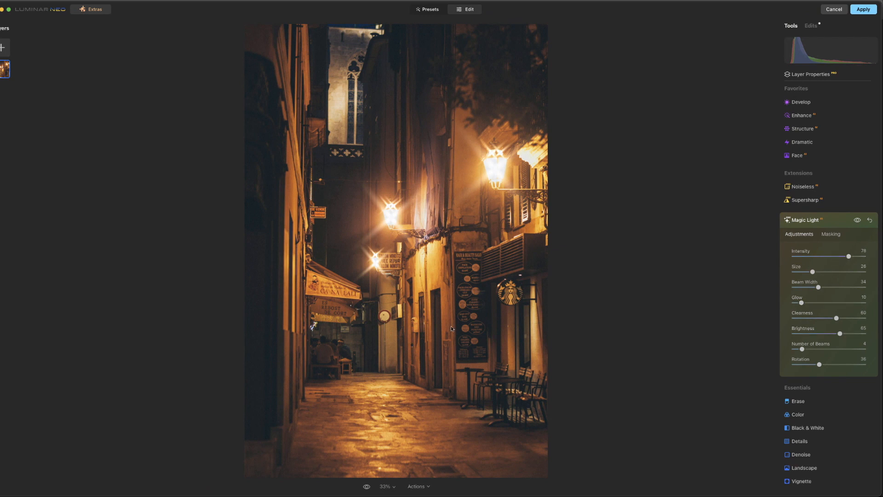
{"action": "mouse_move", "coordinate": [734, 278]}
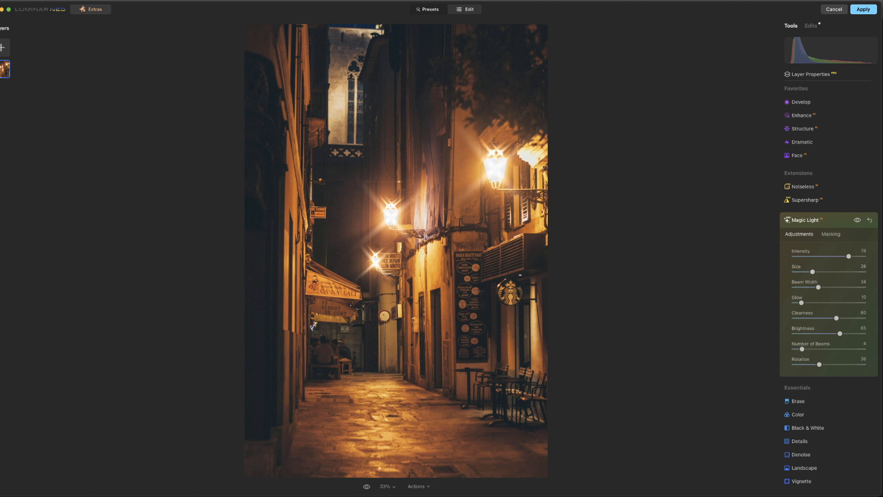
Raise starbursts to seven beams and lower brightness to 51 and clearness to 49
{"action": "left_click_drag", "start_coordinate": [802, 349], "coordinate": [809, 349]}
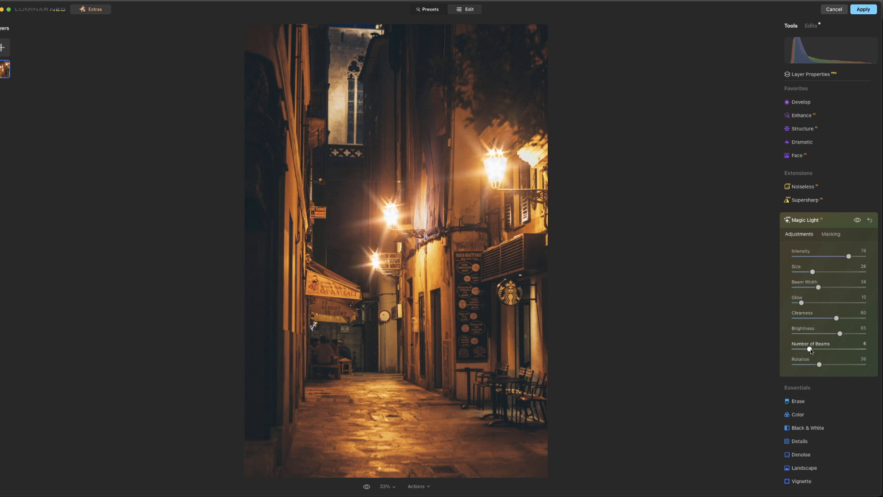
{"action": "left_click_drag", "start_coordinate": [809, 349], "coordinate": [812, 349]}
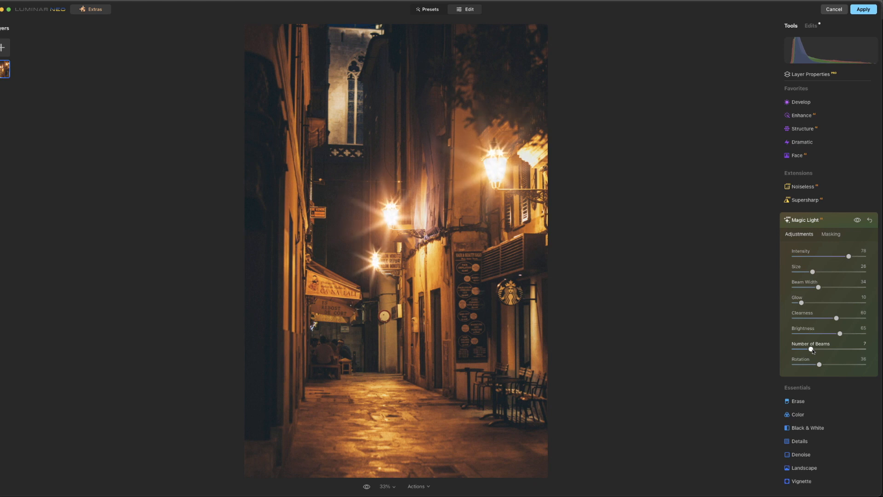
{"action": "left_click_drag", "start_coordinate": [819, 364], "coordinate": [818, 364]}
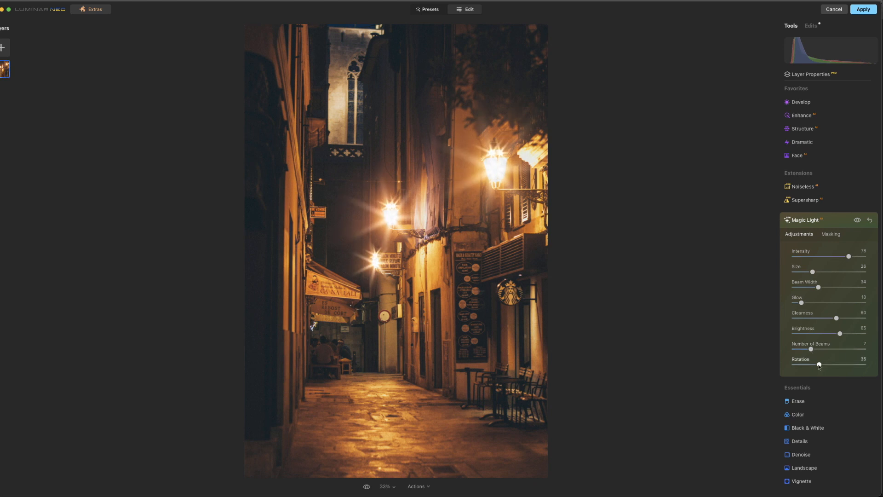
{"action": "left_click_drag", "start_coordinate": [838, 334], "coordinate": [828, 334]}
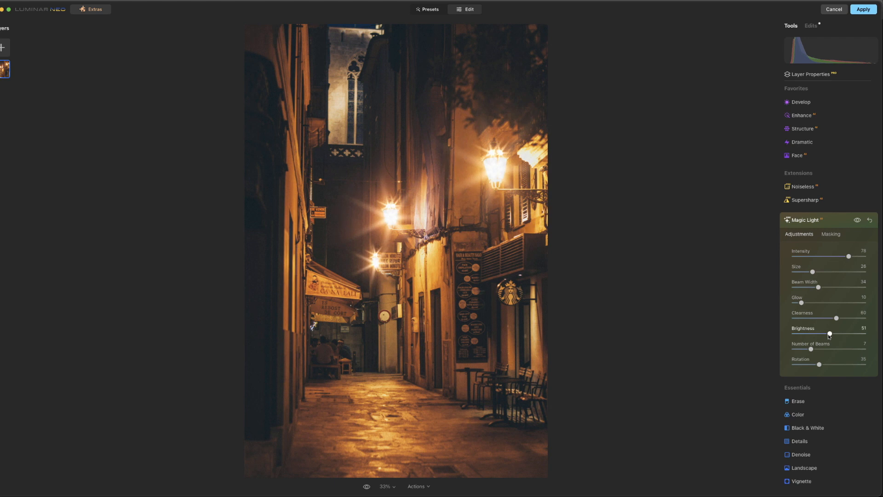
{"action": "left_click_drag", "start_coordinate": [837, 318], "coordinate": [826, 318]}
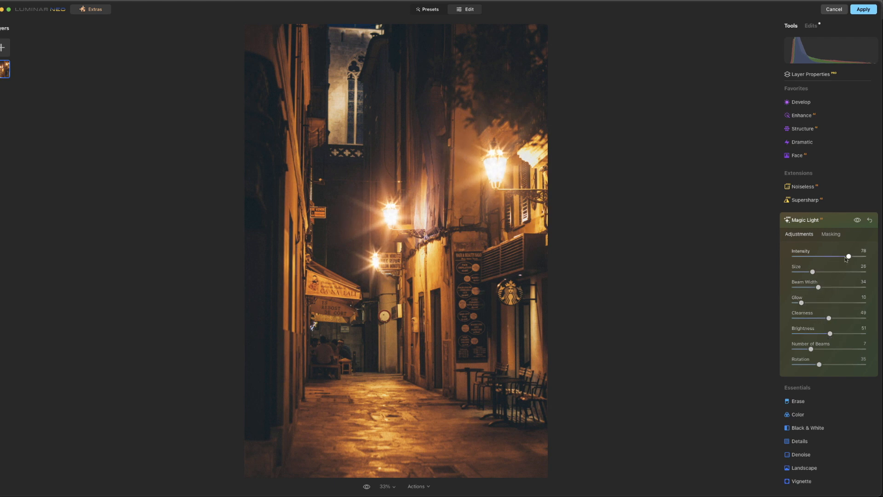
Lower intensity to 64, shrink Size to 38, and fine-tune beam rotation
{"action": "left_click_drag", "start_coordinate": [848, 256], "coordinate": [828, 256]}
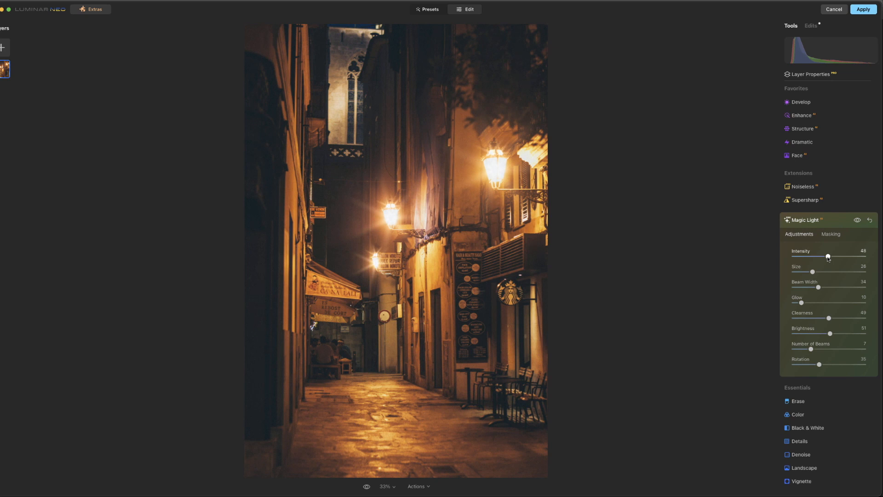
{"action": "left_click_drag", "start_coordinate": [828, 256], "coordinate": [833, 257]}
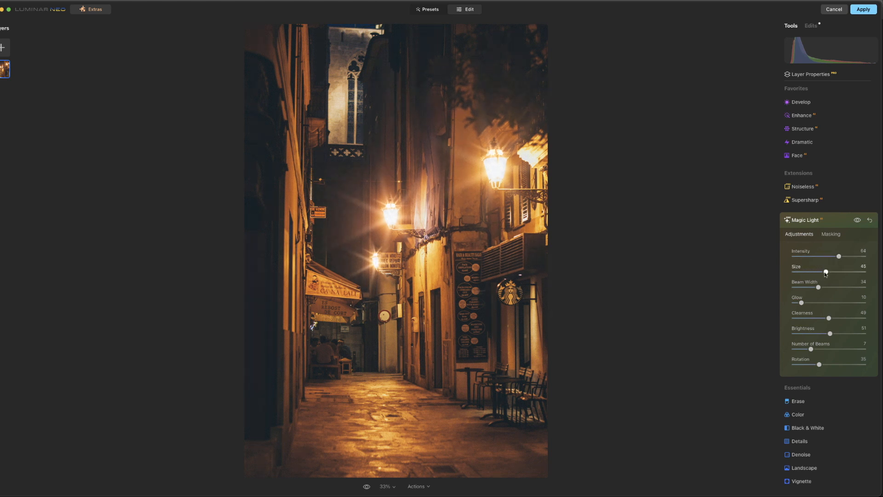
{"action": "left_click_drag", "start_coordinate": [826, 271], "coordinate": [819, 272]}
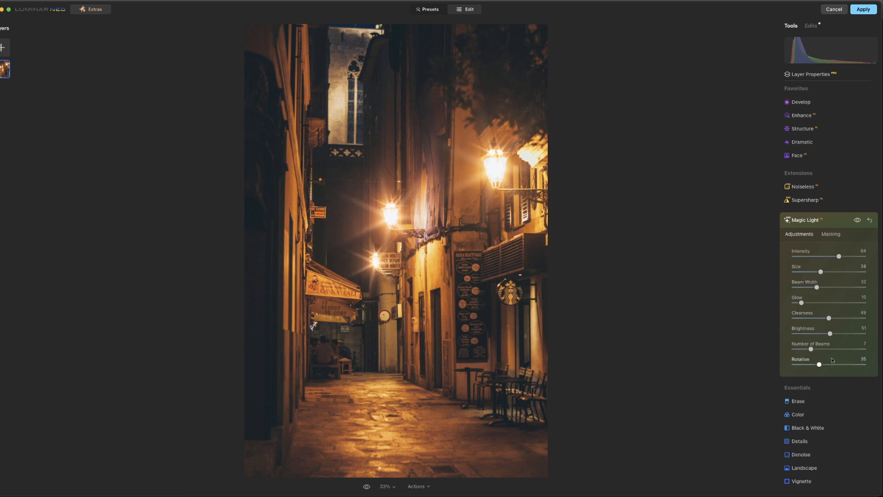
{"action": "left_click_drag", "start_coordinate": [819, 365], "coordinate": [824, 364]}
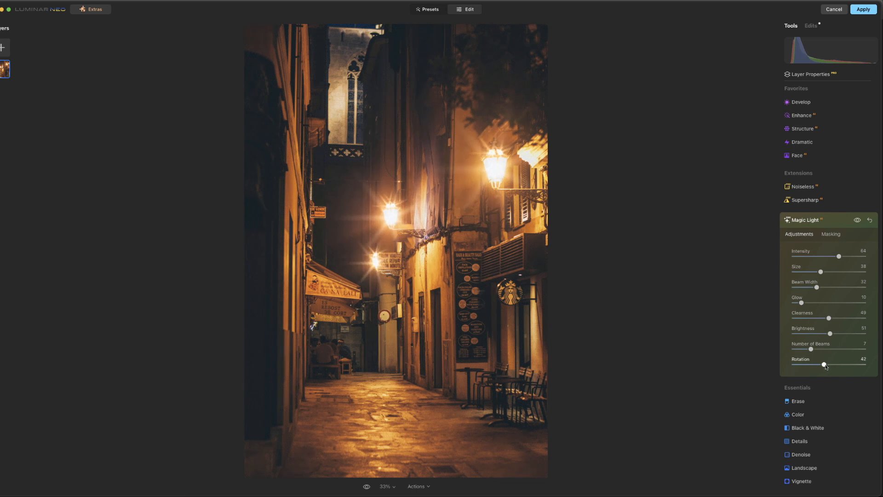
{"action": "left_click_drag", "start_coordinate": [825, 365], "coordinate": [821, 365]}
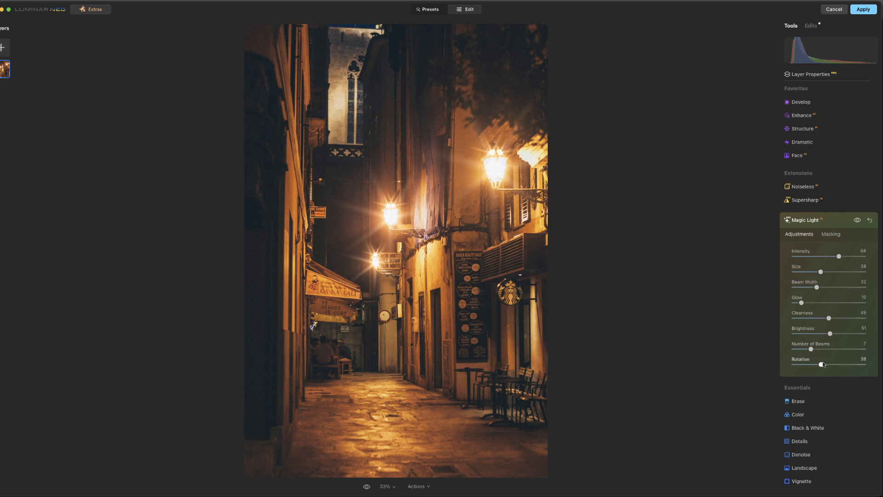
{"action": "left_click_drag", "start_coordinate": [820, 364], "coordinate": [818, 364]}
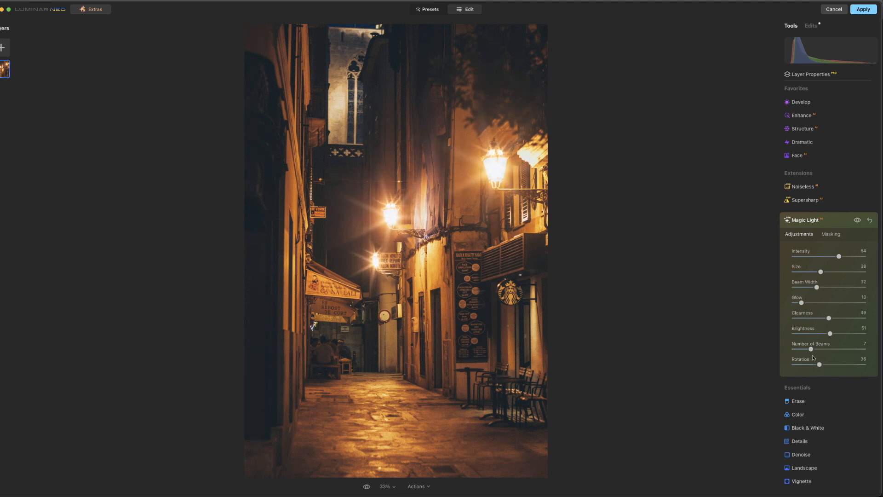
{"action": "mouse_move", "coordinate": [756, 309]}
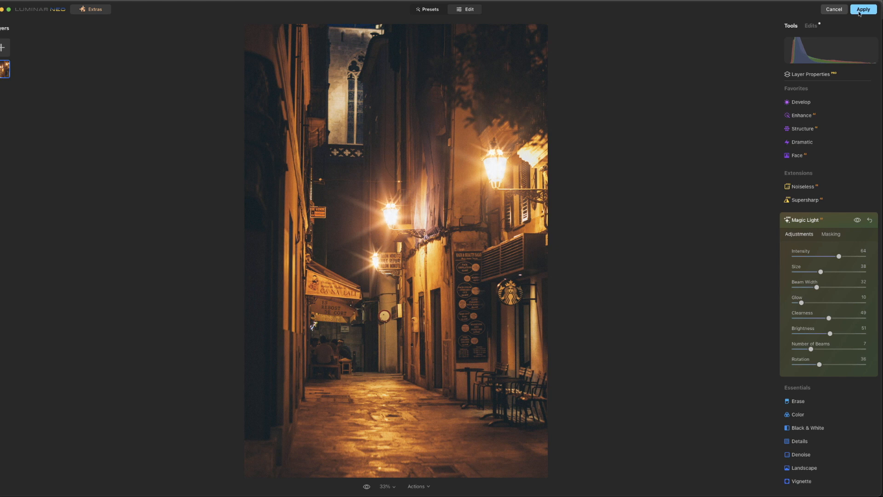
Apply the alley starburst edits back to Photoshop
{"action": "left_click", "coordinate": [429, 9]}
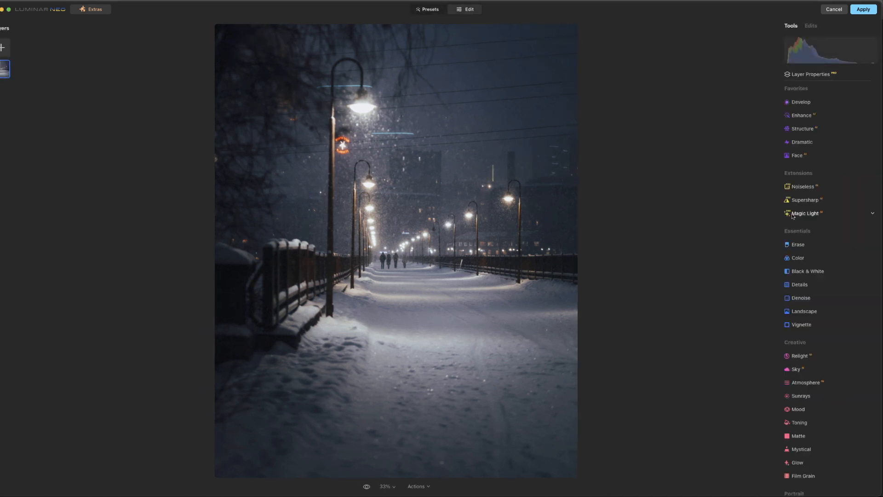
Open Magic Light for the snowy photo and set starburst intensity to 58
{"action": "left_click", "coordinate": [804, 213]}
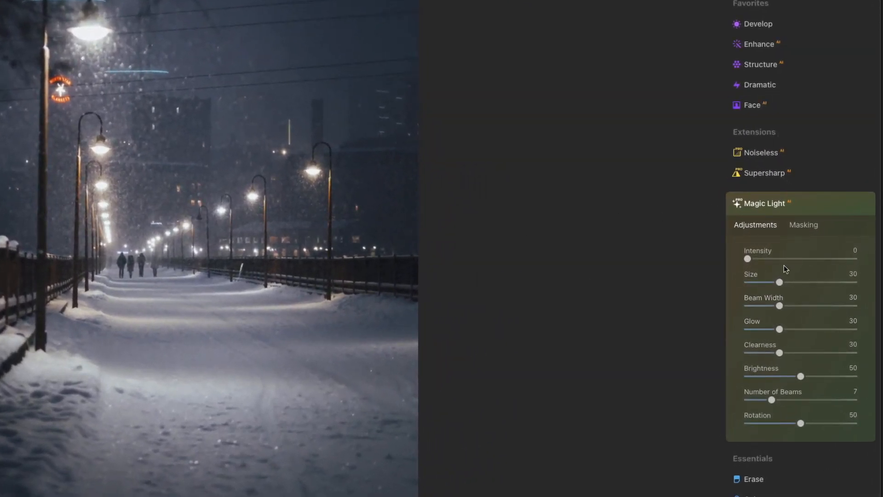
{"action": "left_click_drag", "start_coordinate": [747, 258], "coordinate": [781, 259]}
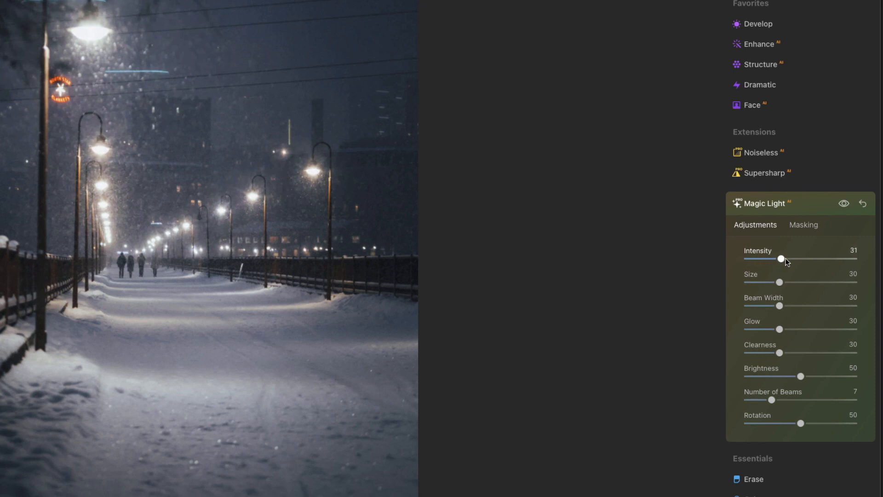
{"action": "left_click_drag", "start_coordinate": [781, 259], "coordinate": [809, 258]}
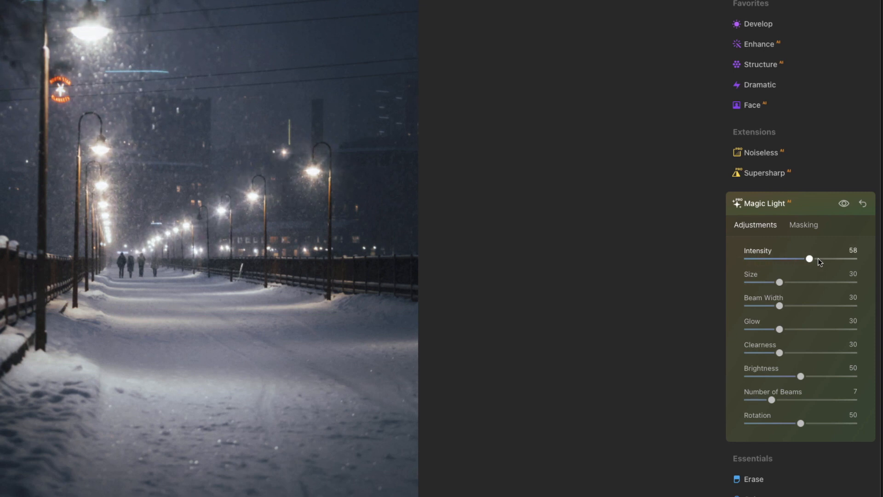
{"action": "left_click_drag", "start_coordinate": [809, 258], "coordinate": [832, 258]}
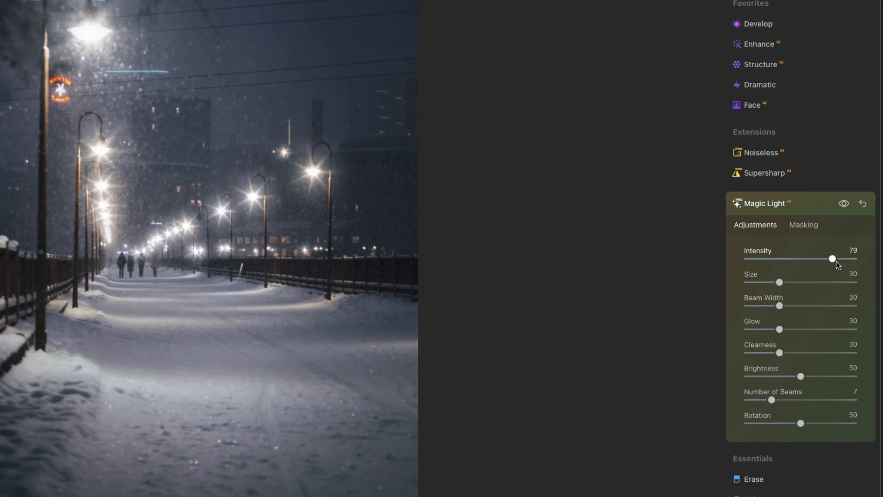
{"action": "left_click_drag", "start_coordinate": [833, 259], "coordinate": [853, 259]}
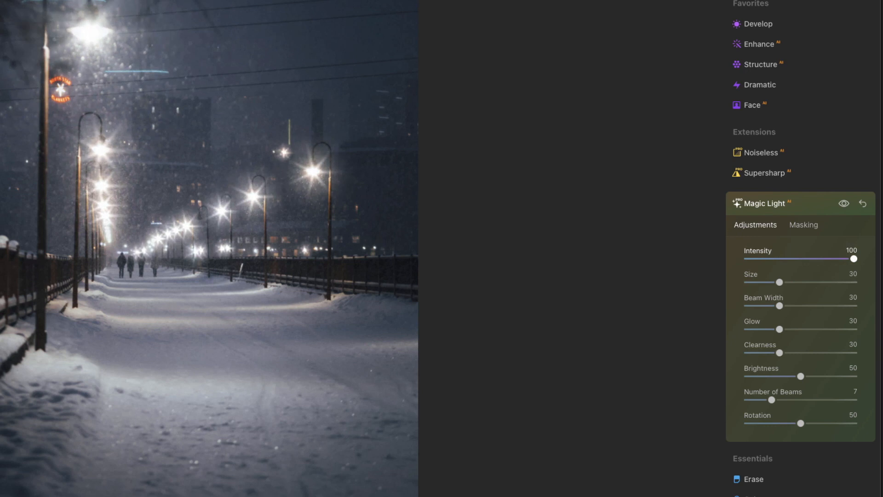
{"action": "left_click_drag", "start_coordinate": [853, 258], "coordinate": [809, 259]}
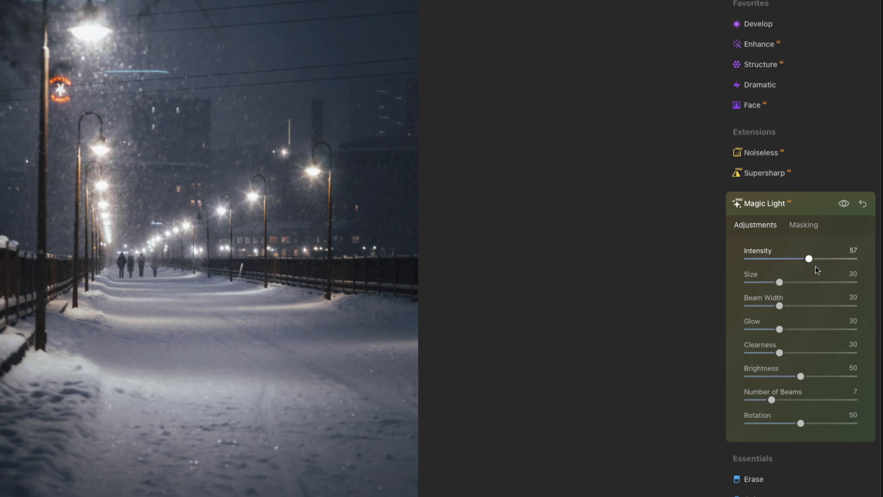
{"action": "left_click_drag", "start_coordinate": [809, 258], "coordinate": [811, 258]}
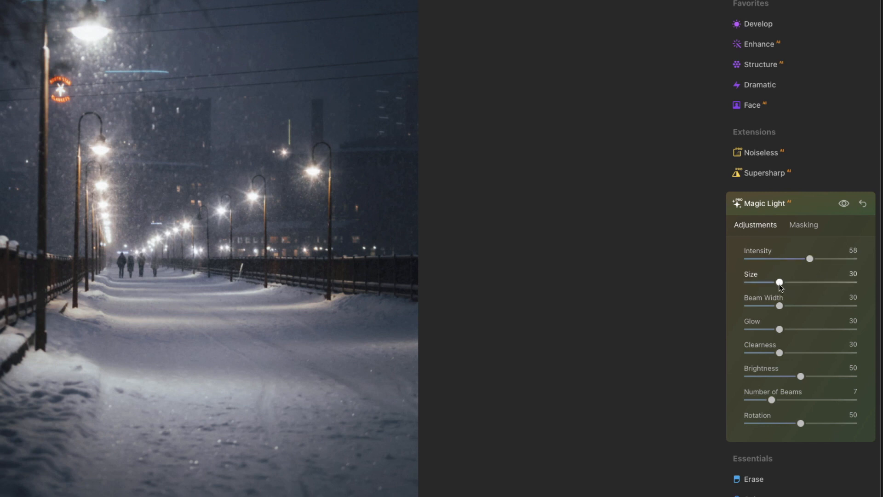
Enlarge the starbursts and widen their beams on the snowy street lamps
{"action": "left_click_drag", "start_coordinate": [779, 282], "coordinate": [804, 282]}
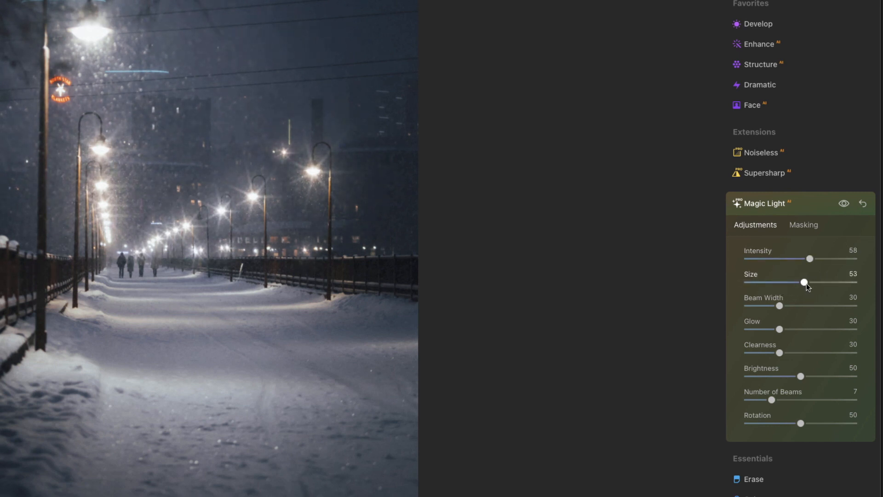
{"action": "left_click_drag", "start_coordinate": [779, 306], "coordinate": [802, 306]}
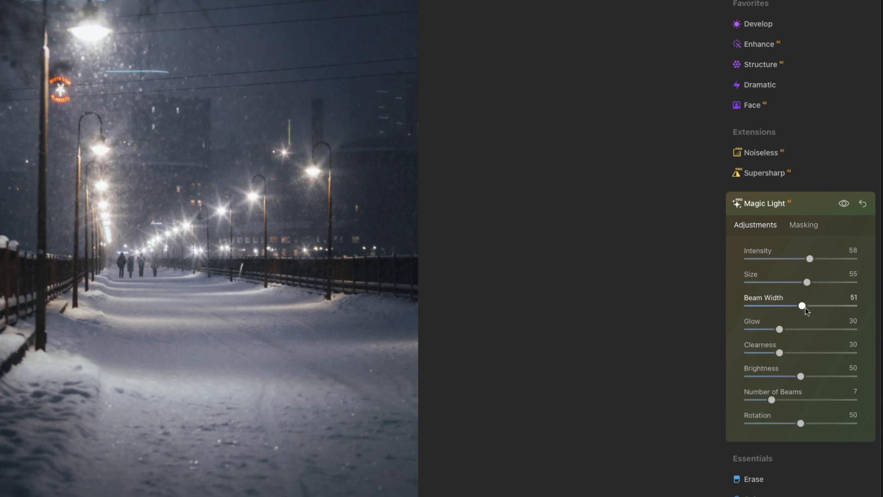
{"action": "left_click_drag", "start_coordinate": [802, 306], "coordinate": [800, 305]}
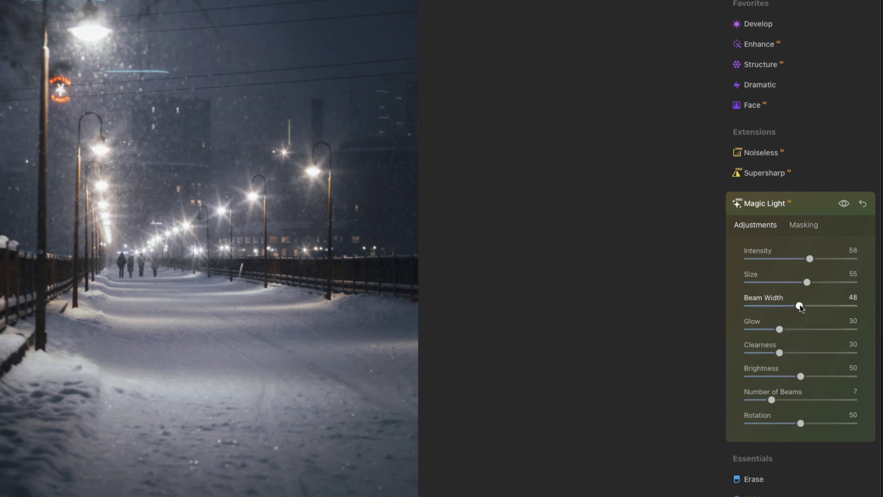
{"action": "left_click_drag", "start_coordinate": [797, 305], "coordinate": [816, 306]}
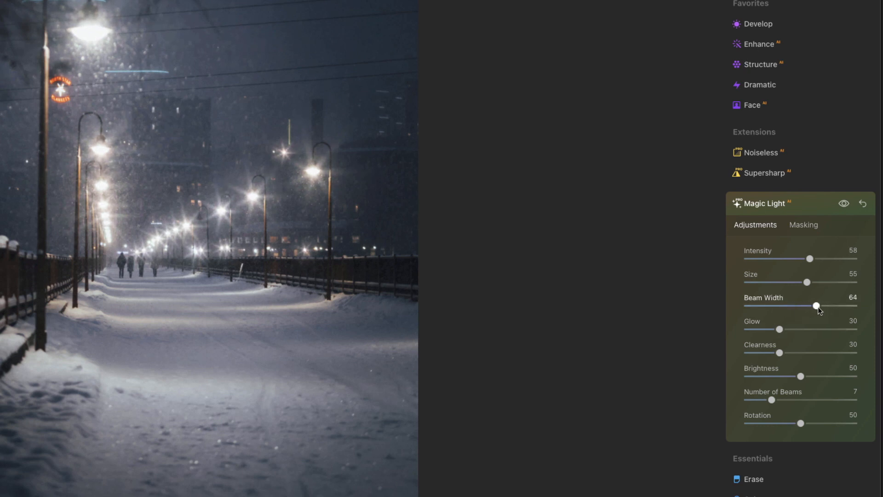
Set glow 49, clearness 18, brightness 32, and rotation 38
{"action": "left_click_drag", "start_coordinate": [780, 329], "coordinate": [810, 328]}
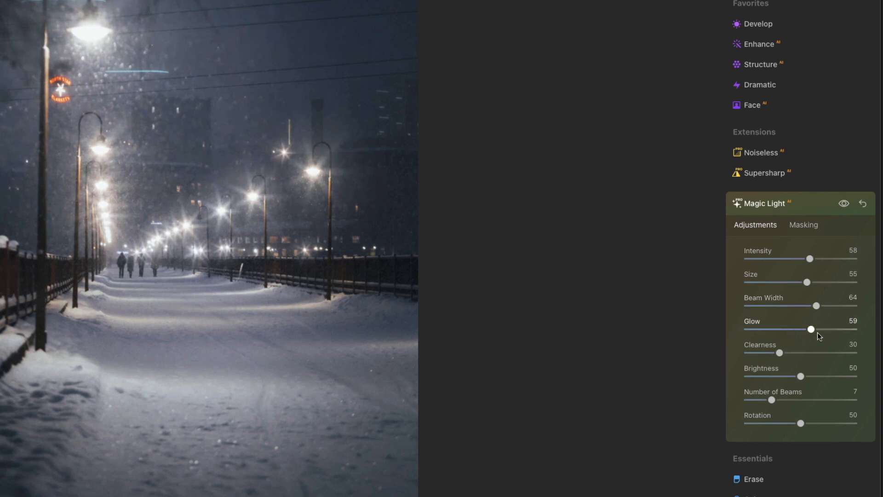
{"action": "left_click_drag", "start_coordinate": [811, 329], "coordinate": [801, 329]}
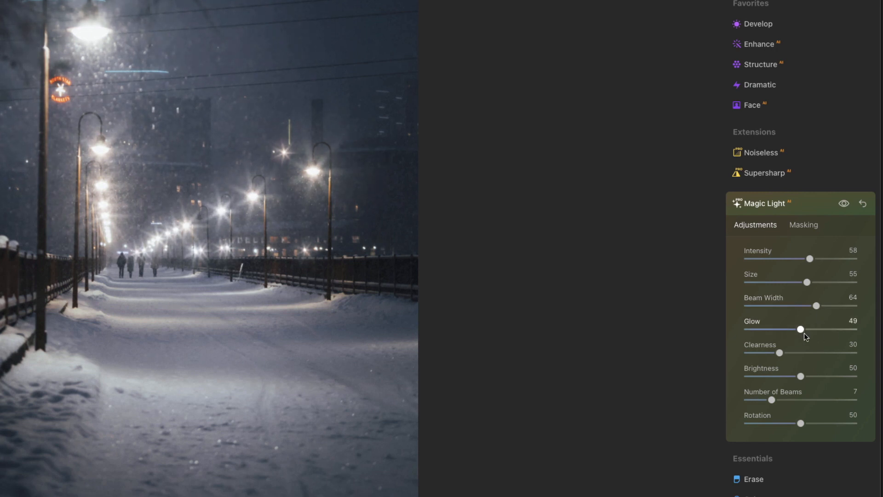
{"action": "left_click_drag", "start_coordinate": [779, 352], "coordinate": [758, 353]}
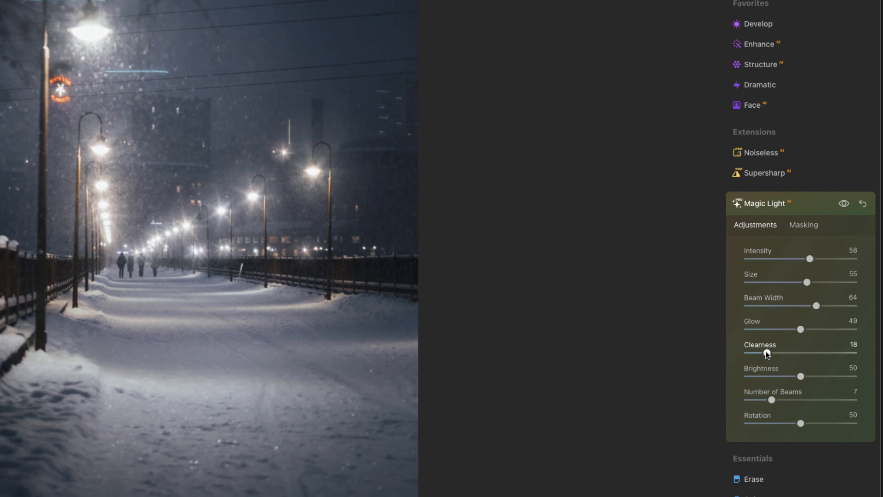
{"action": "left_click_drag", "start_coordinate": [800, 375], "coordinate": [789, 376]}
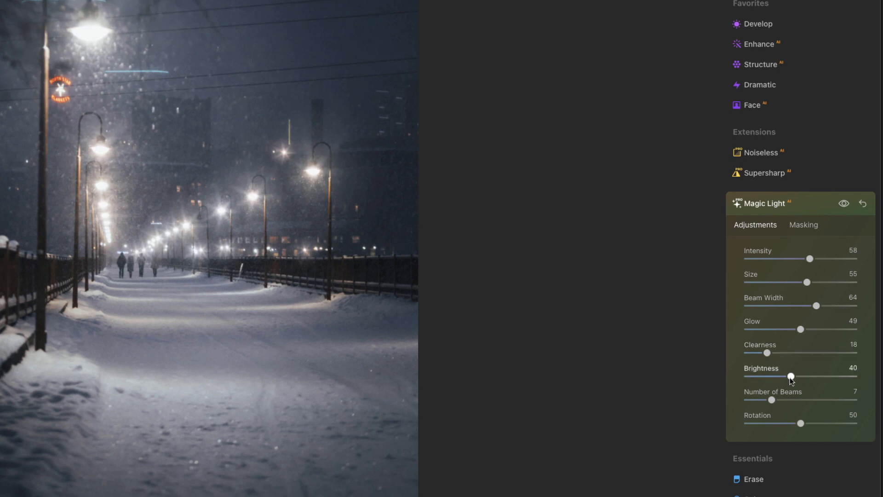
{"action": "left_click_drag", "start_coordinate": [790, 376], "coordinate": [782, 376]}
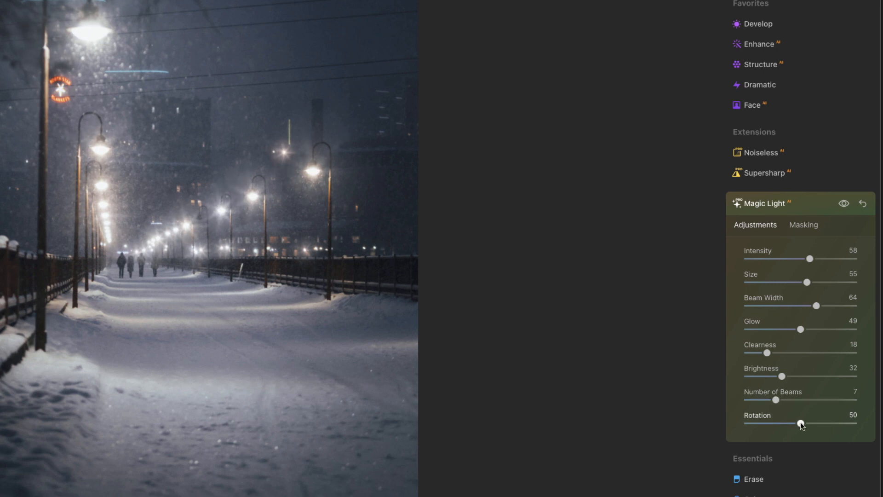
{"action": "left_click_drag", "start_coordinate": [800, 423], "coordinate": [799, 423]}
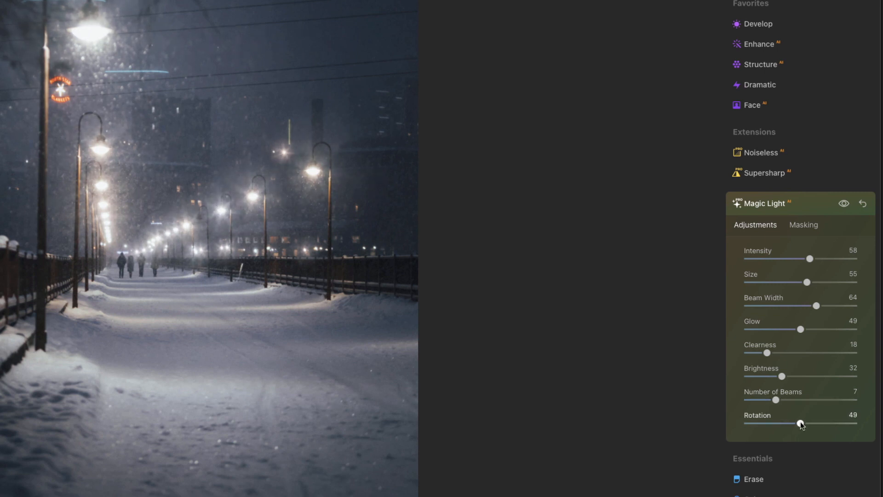
{"action": "left_click_drag", "start_coordinate": [798, 423], "coordinate": [808, 423]}
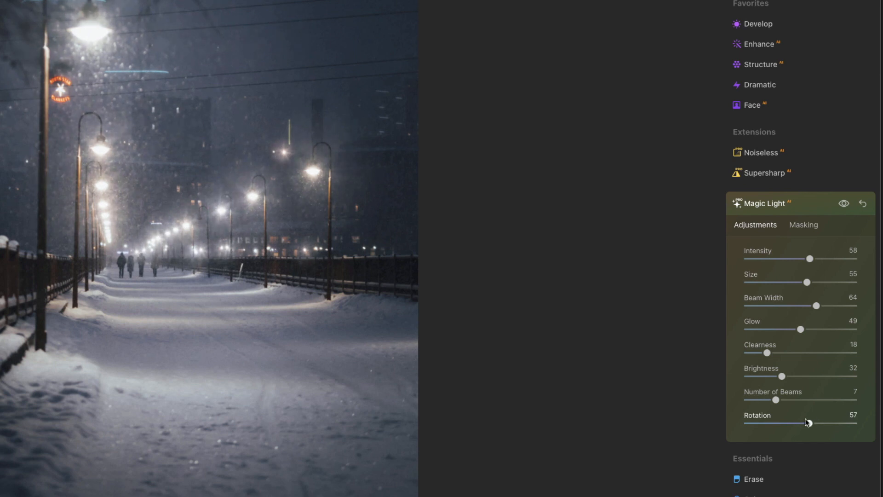
{"action": "left_click_drag", "start_coordinate": [808, 423], "coordinate": [788, 423]}
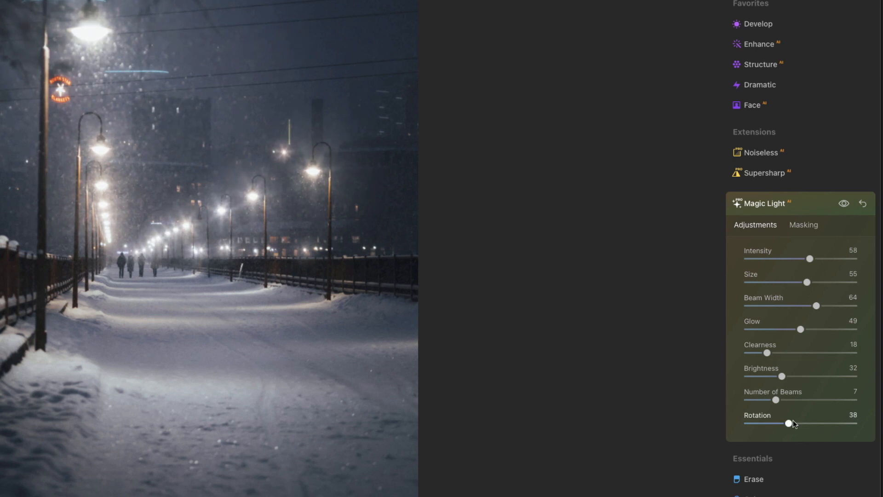
{"action": "mouse_move", "coordinate": [816, 238]}
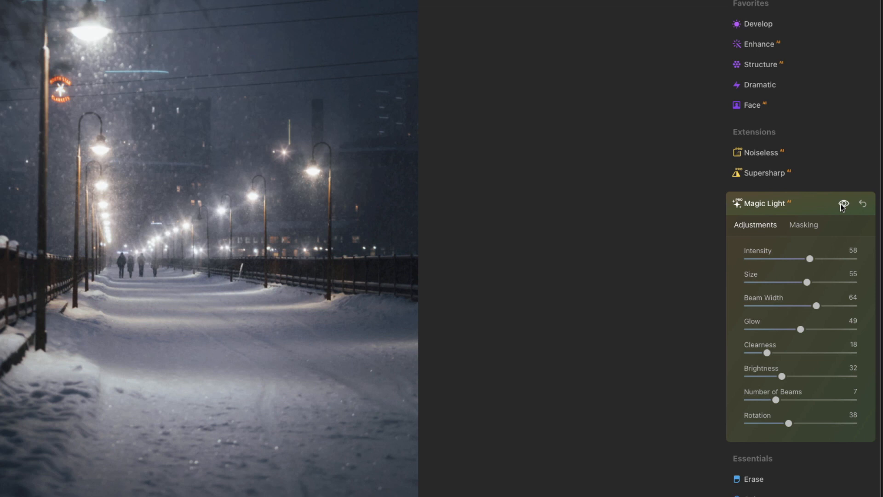
{"action": "mouse_move", "coordinate": [803, 269]}
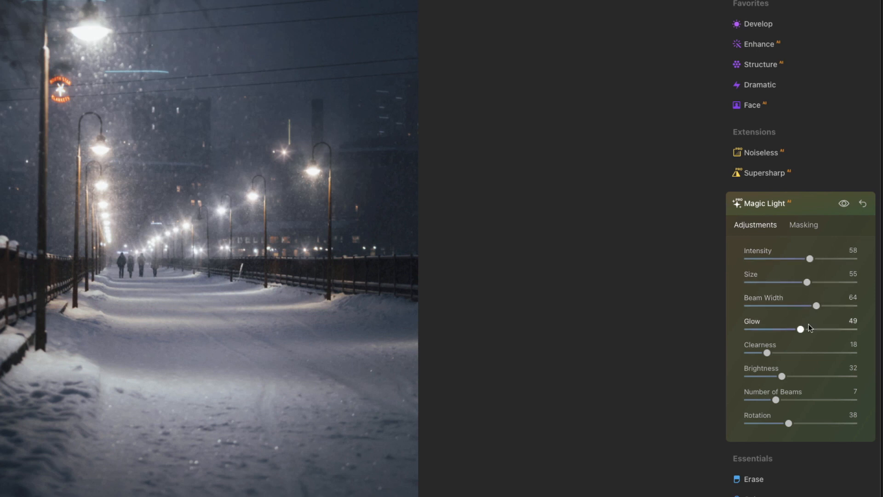
{"action": "mouse_move", "coordinate": [790, 423]}
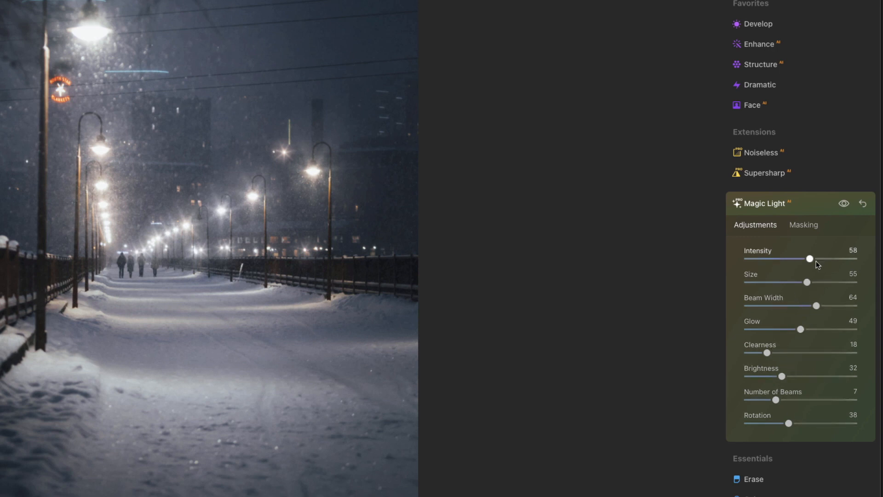
Settle Magic Light intensity at 54 and toggle the effect off and on to compare
{"action": "left_click_drag", "start_coordinate": [810, 258], "coordinate": [783, 259]}
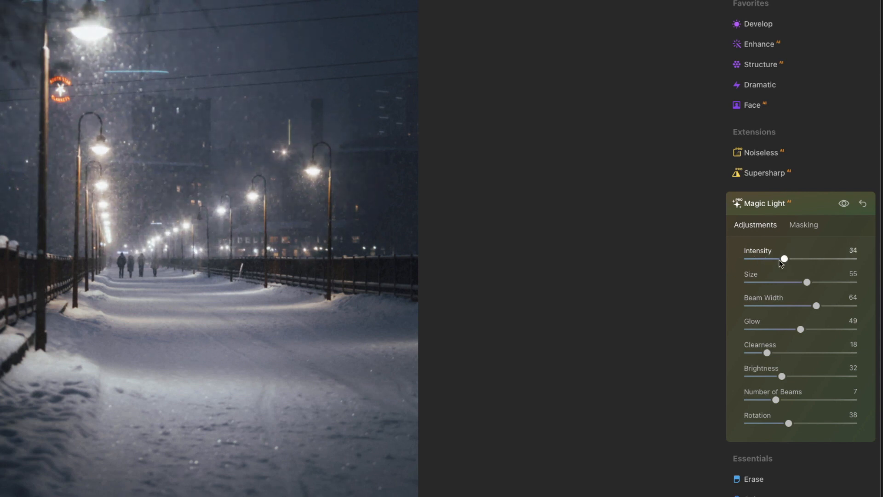
{"action": "left_click_drag", "start_coordinate": [783, 258], "coordinate": [799, 259]}
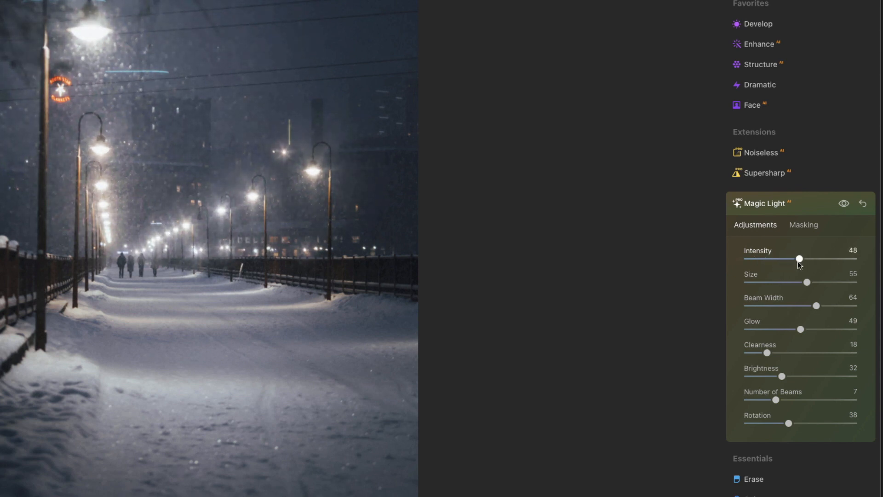
{"action": "left_click_drag", "start_coordinate": [798, 259], "coordinate": [801, 259]}
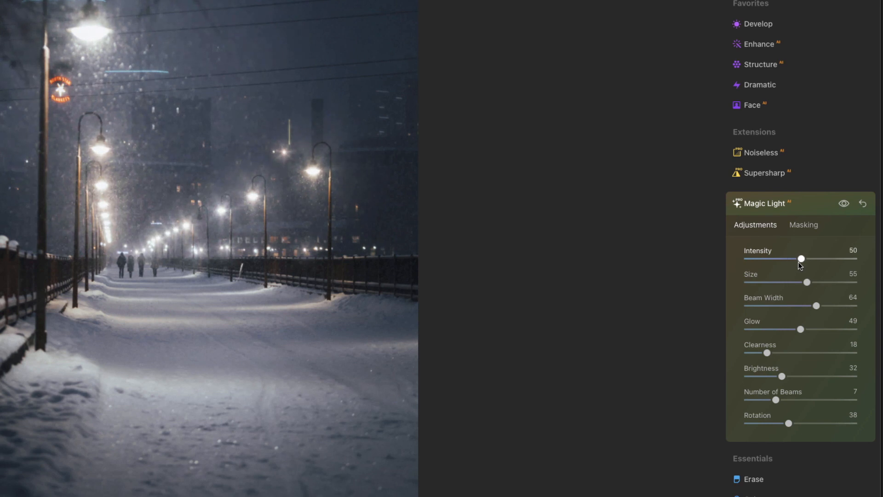
{"action": "left_click_drag", "start_coordinate": [801, 258], "coordinate": [804, 258]}
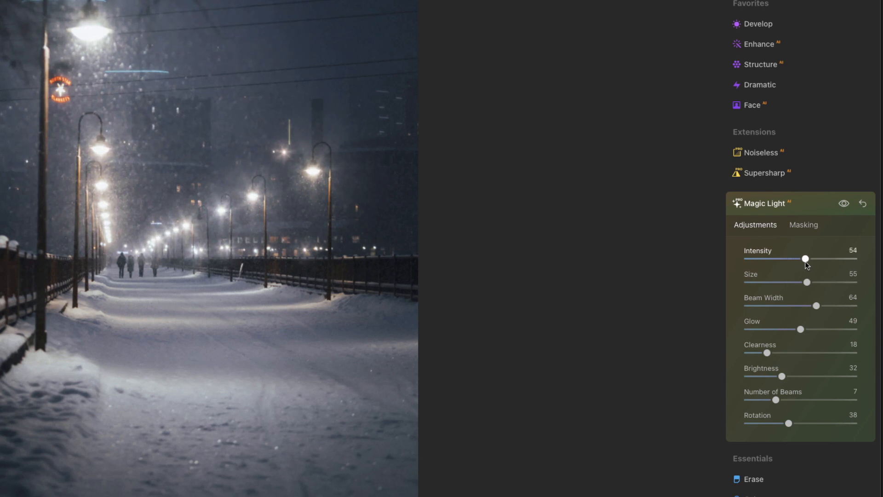
{"action": "left_click", "coordinate": [843, 203]}
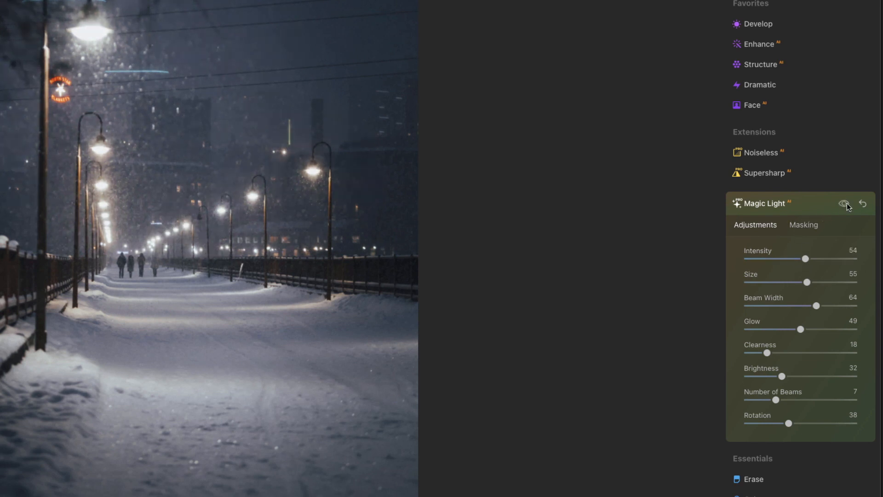
{"action": "left_click", "coordinate": [843, 203]}
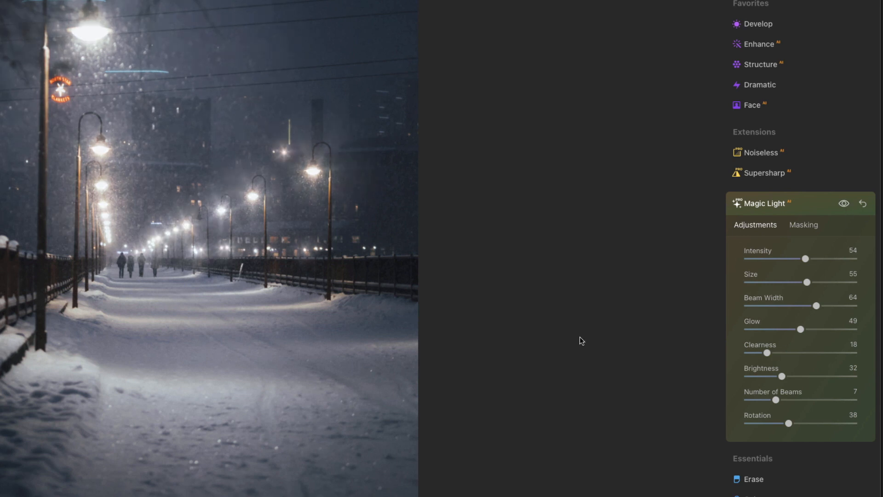
{"action": "mouse_move", "coordinate": [575, 338]}
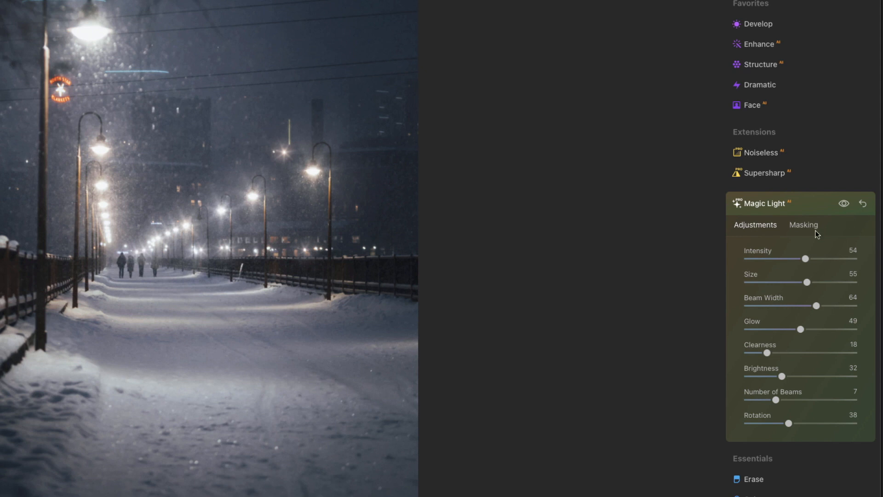
Erase the Magic Light mask with the brush over the walkers on the snowy path
{"action": "left_click", "coordinate": [802, 225]}
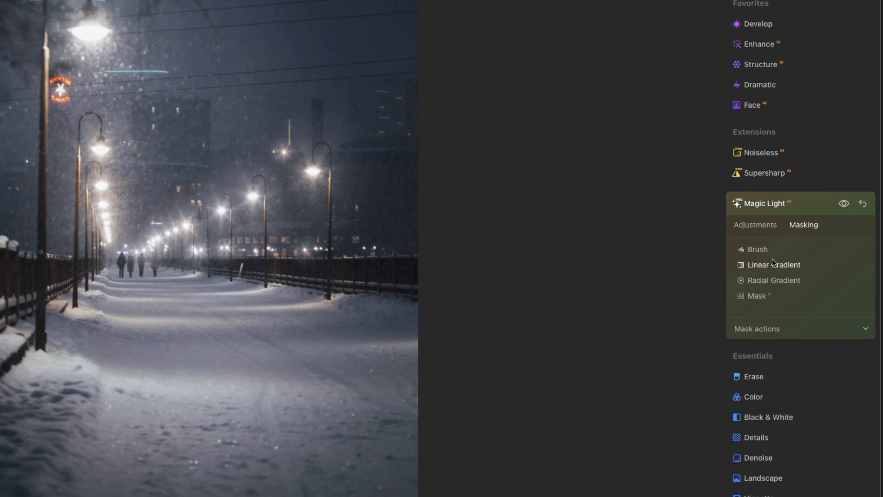
{"action": "left_click", "coordinate": [756, 249]}
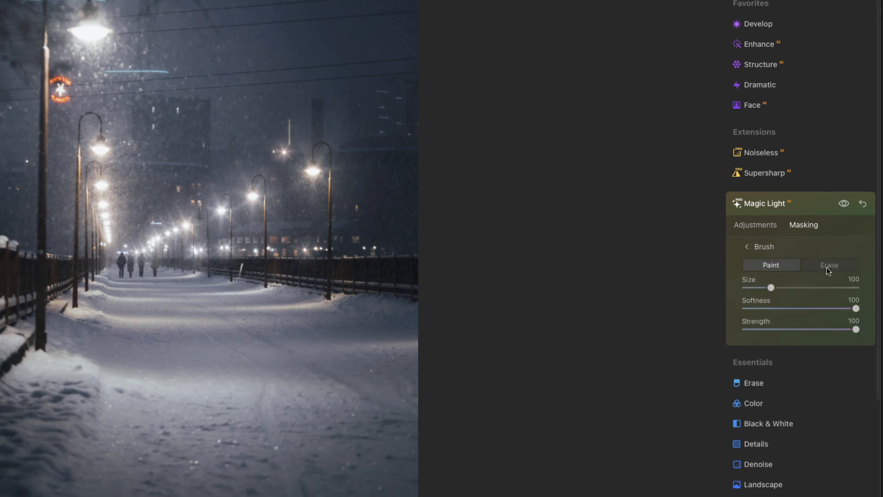
{"action": "left_click", "coordinate": [828, 265]}
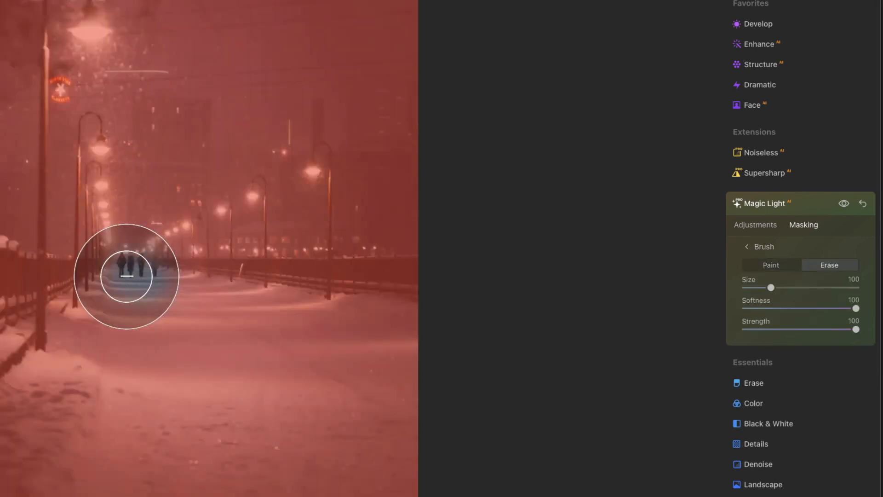
{"action": "left_click_drag", "start_coordinate": [126, 276], "coordinate": [159, 273]}
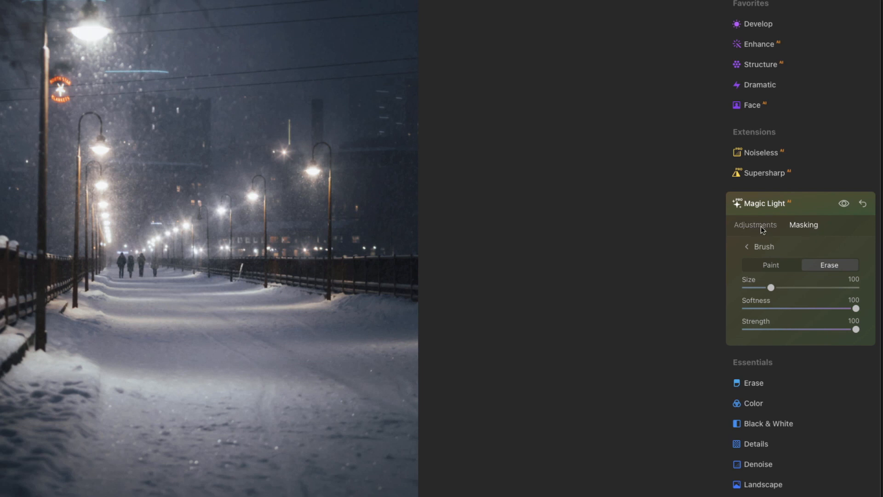
{"action": "left_click", "coordinate": [755, 224]}
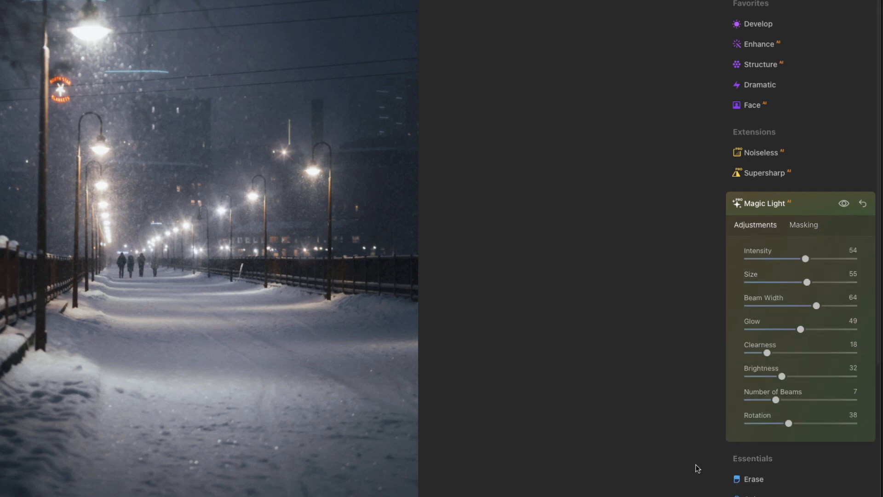
{"action": "mouse_move", "coordinate": [704, 467]}
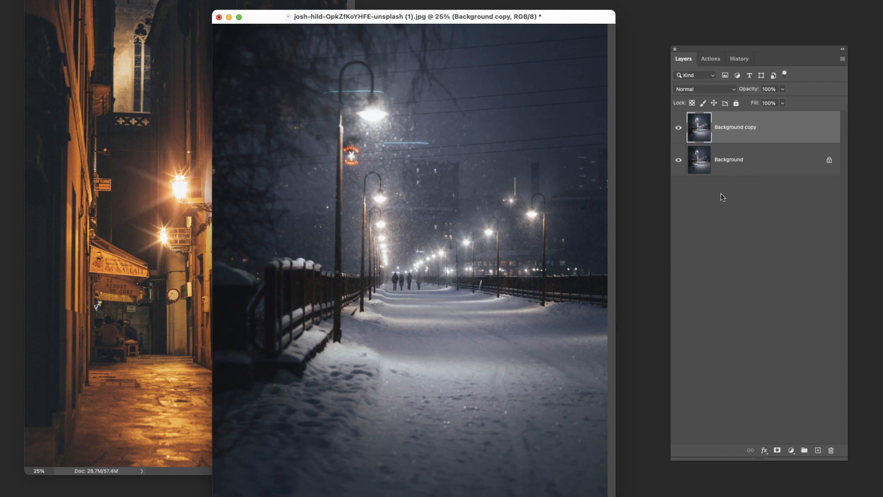
Rename the Background copy layer to 'Neo-MagicLight'
{"action": "double_click", "coordinate": [735, 127]}
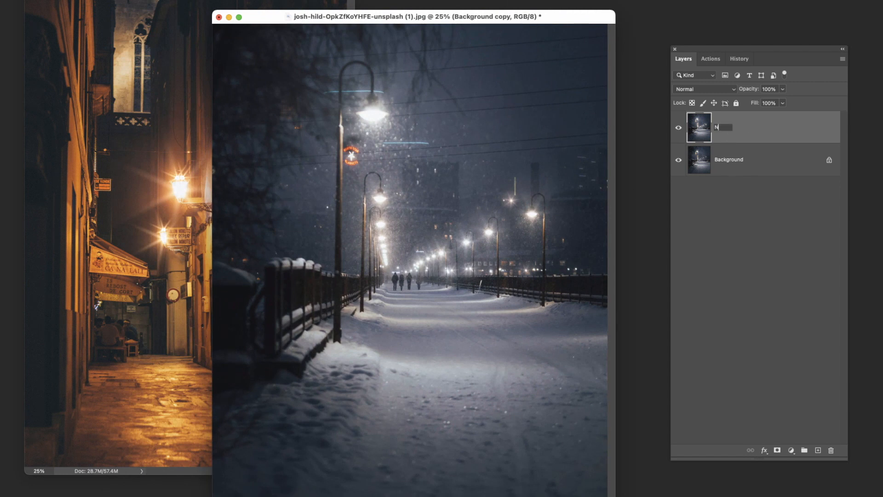
{"action": "type", "text": "Neo-Magic"}
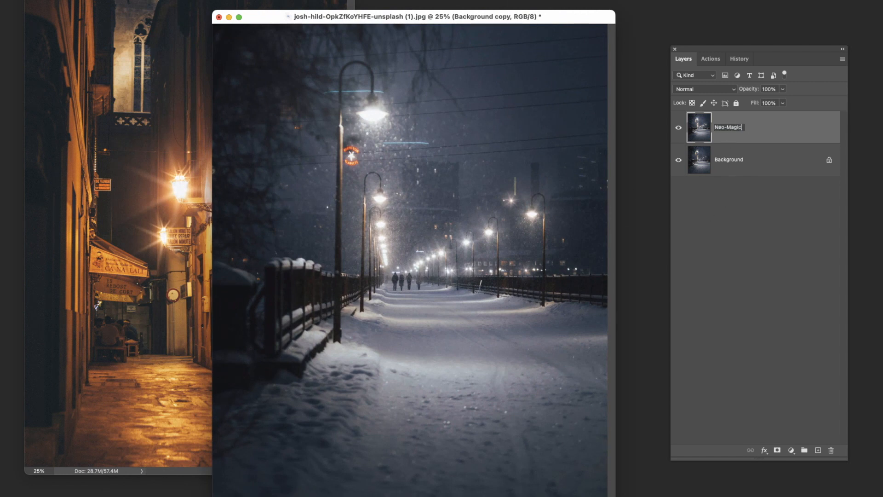
{"action": "type", "text": "Light"}
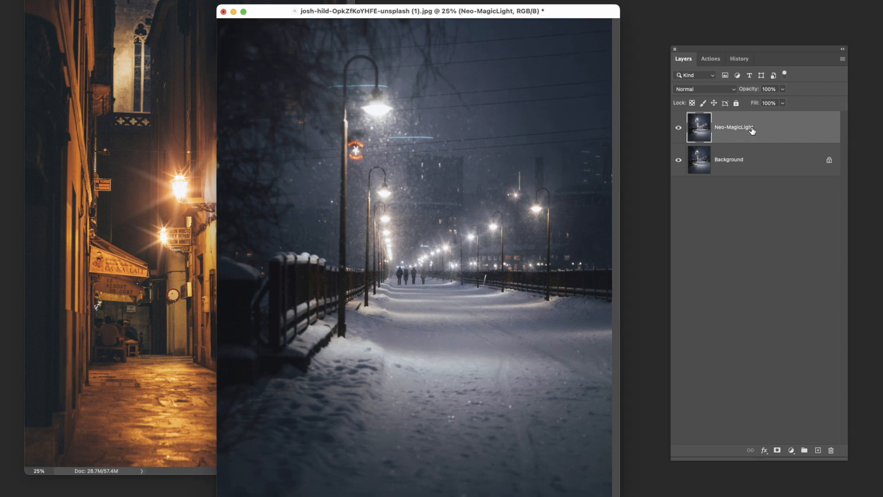
{"action": "mouse_move", "coordinate": [177, 243]}
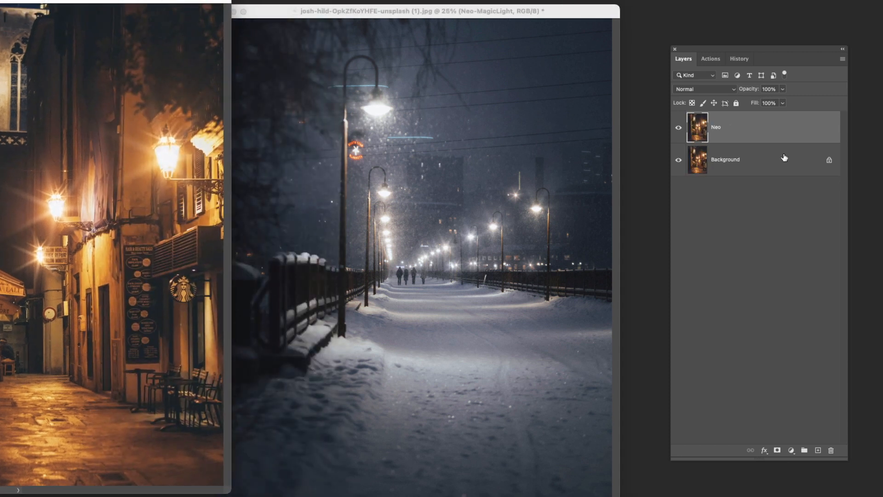
{"action": "double_click", "coordinate": [716, 127]}
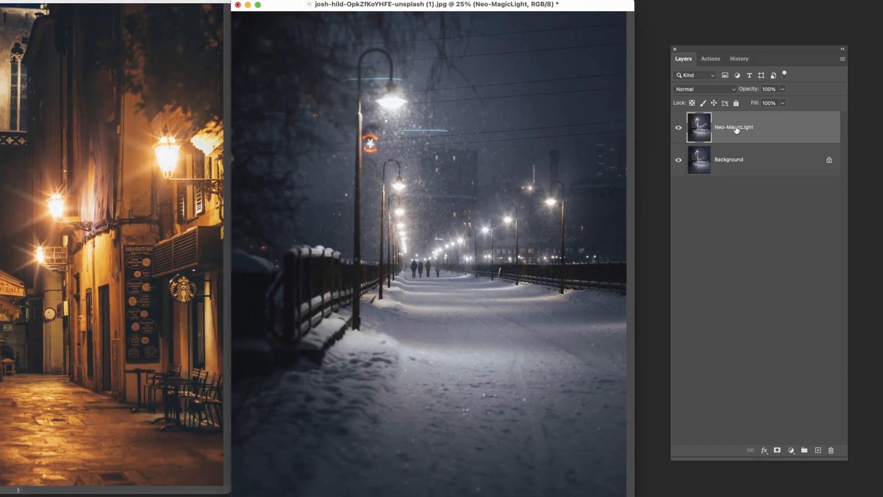
{"action": "mouse_move", "coordinate": [735, 128]}
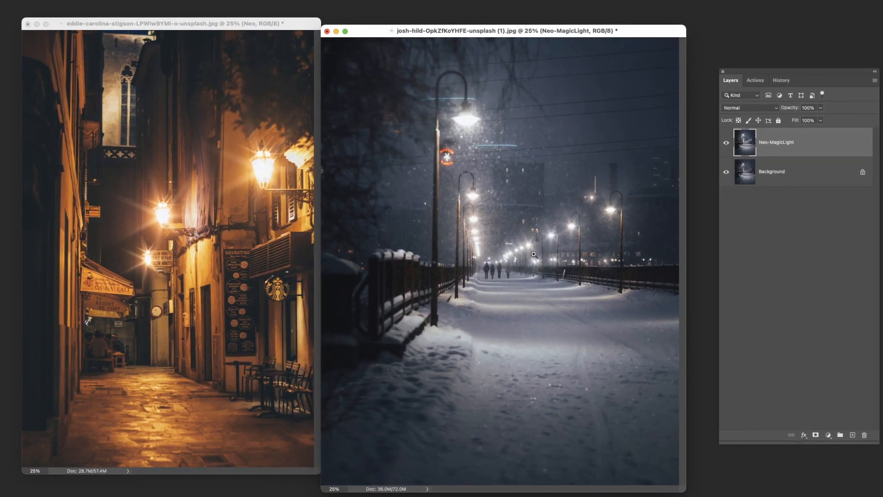
{"action": "mouse_move", "coordinate": [813, 142]}
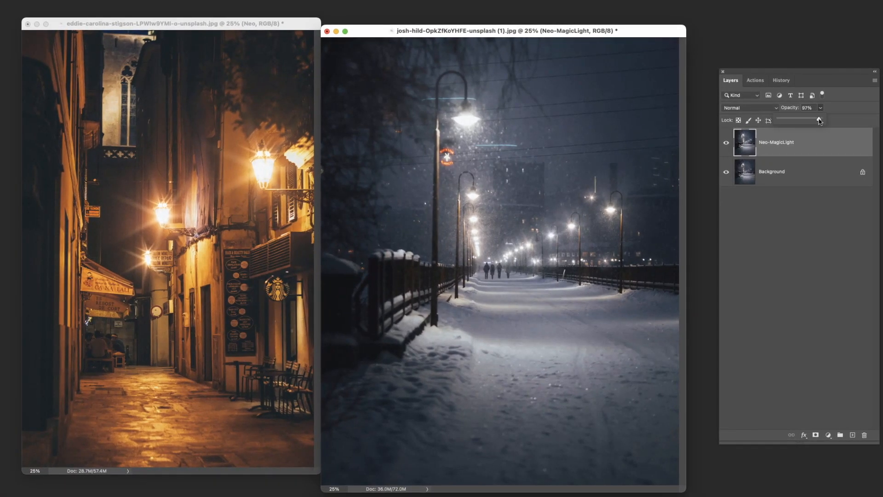
Test lower opacity on Neo-MagicLight, then set the alley photo's Neo layer to 63%
{"action": "left_click_drag", "start_coordinate": [818, 120], "coordinate": [779, 120]}
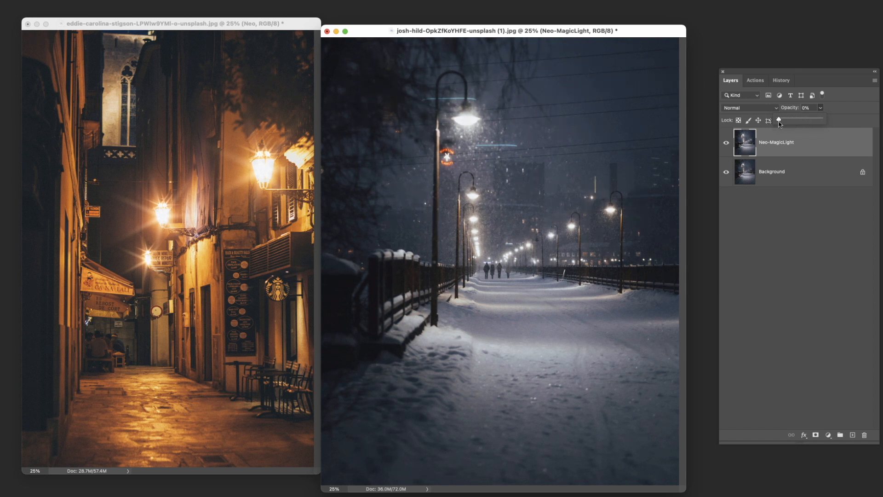
{"action": "left_click_drag", "start_coordinate": [779, 120], "coordinate": [809, 120]}
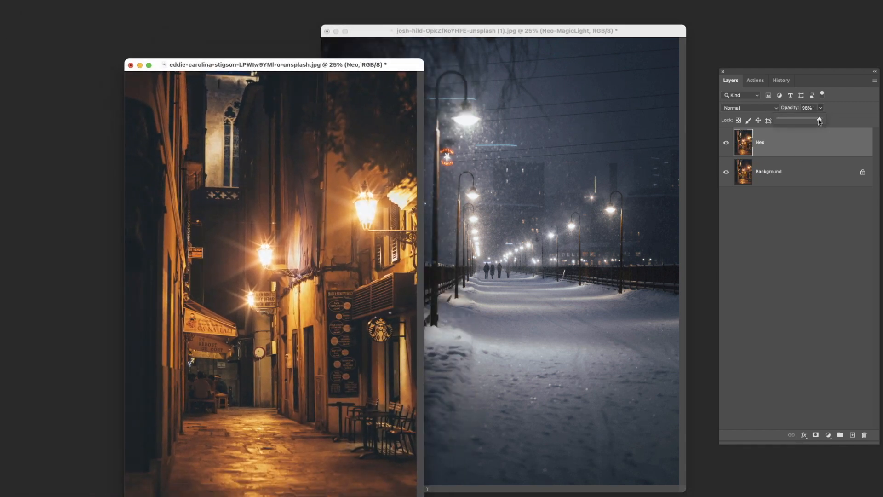
{"action": "left_click_drag", "start_coordinate": [819, 120], "coordinate": [802, 121]}
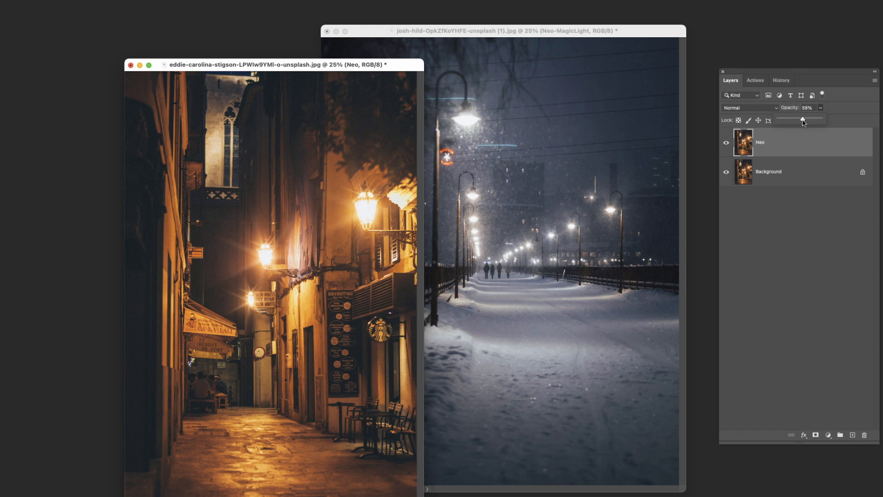
{"action": "left_click_drag", "start_coordinate": [800, 119], "coordinate": [804, 119]}
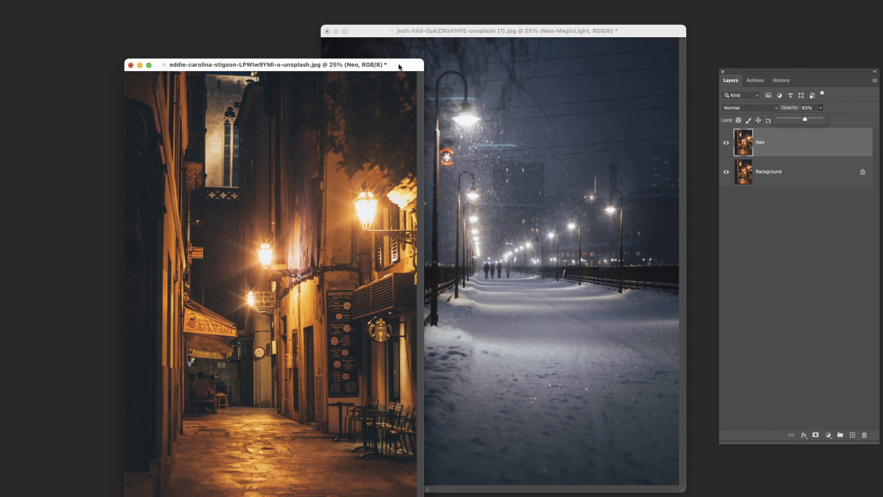